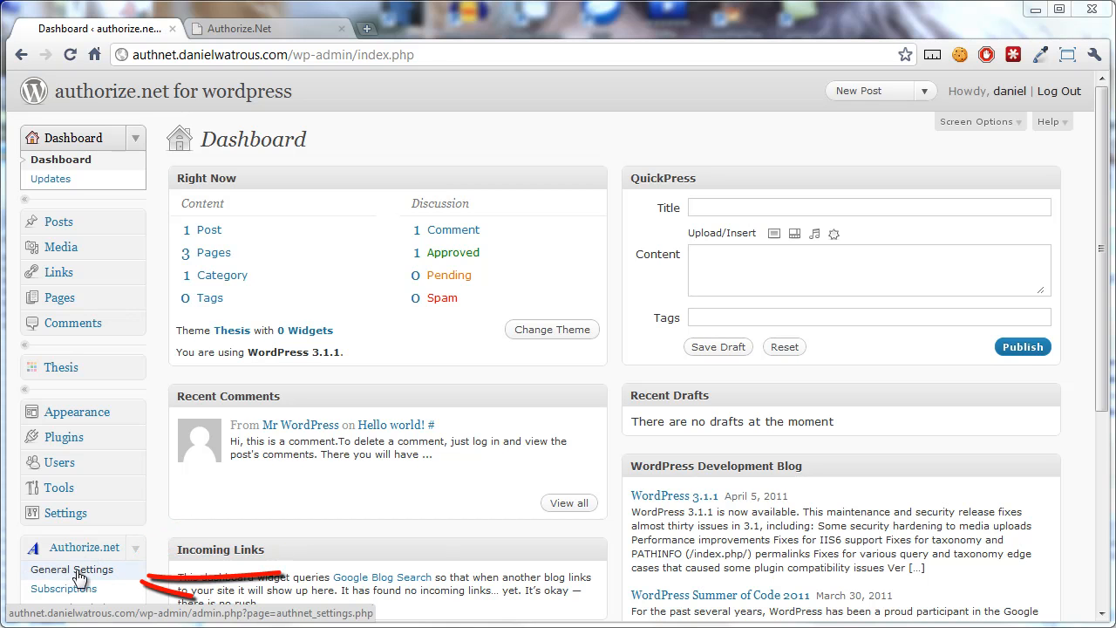
Go to the Authorize.net plugin's General Settings and review the filled-in keys.
click(71, 568)
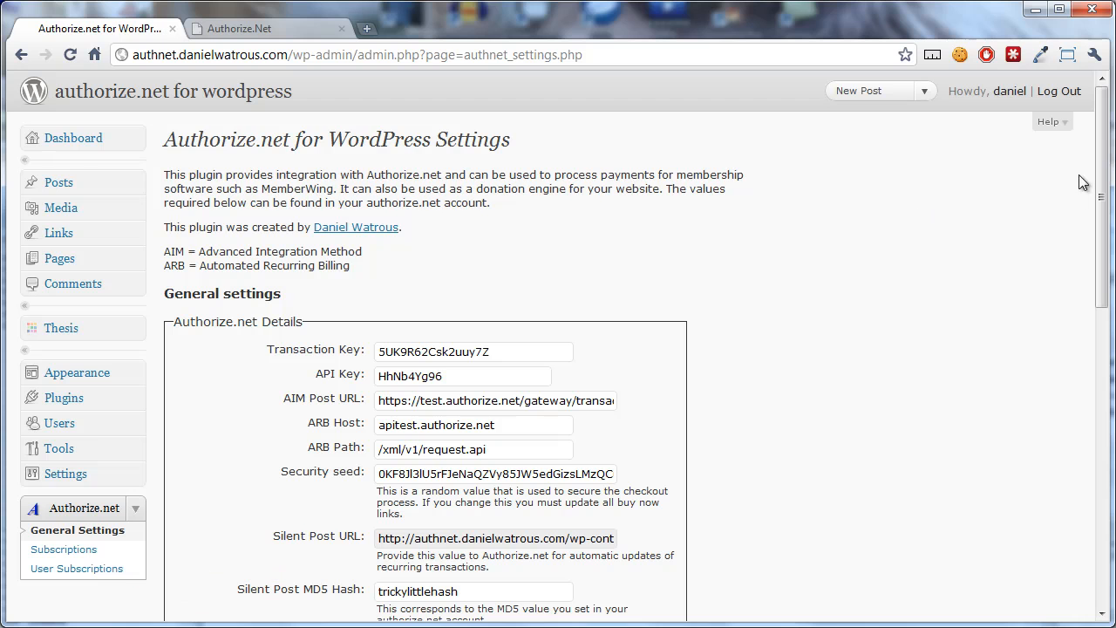
scroll(down, 3)
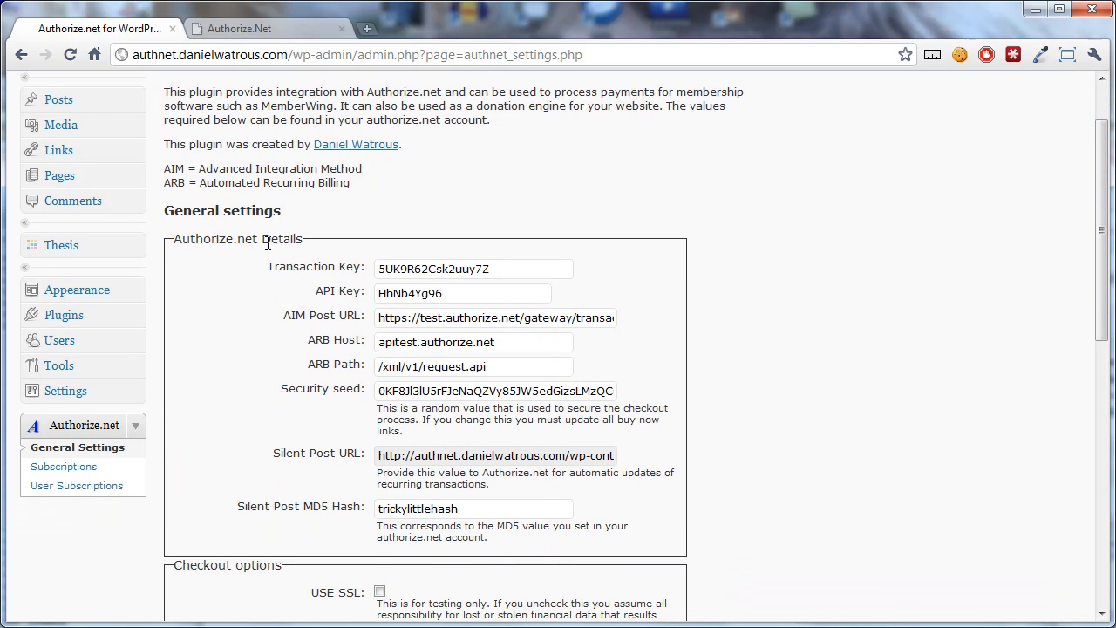
scroll(down, 3)
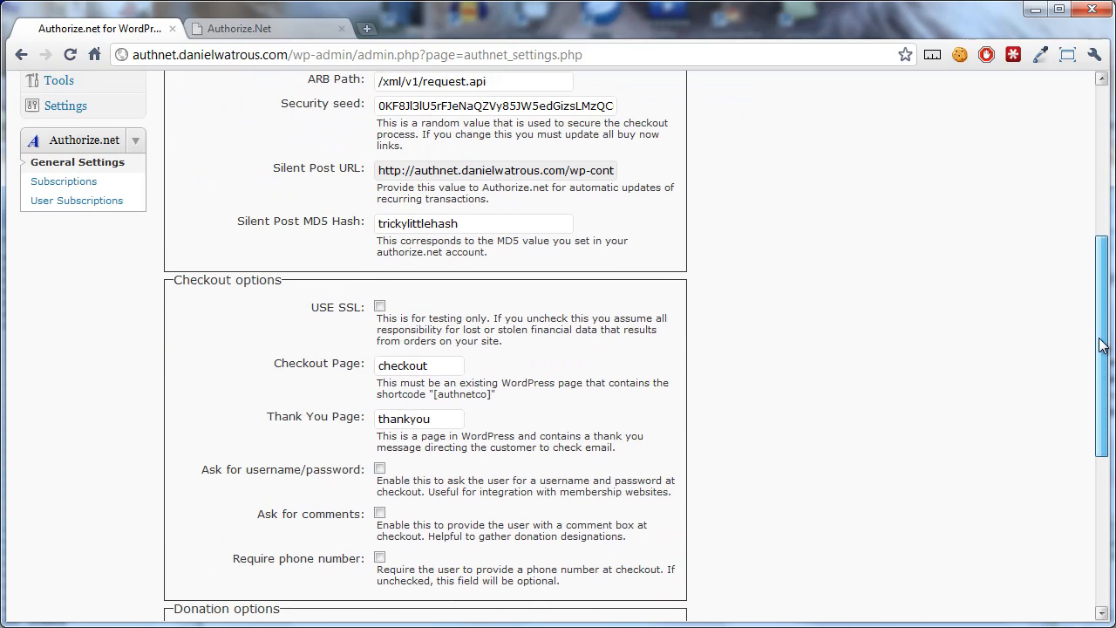
scroll(down, 3)
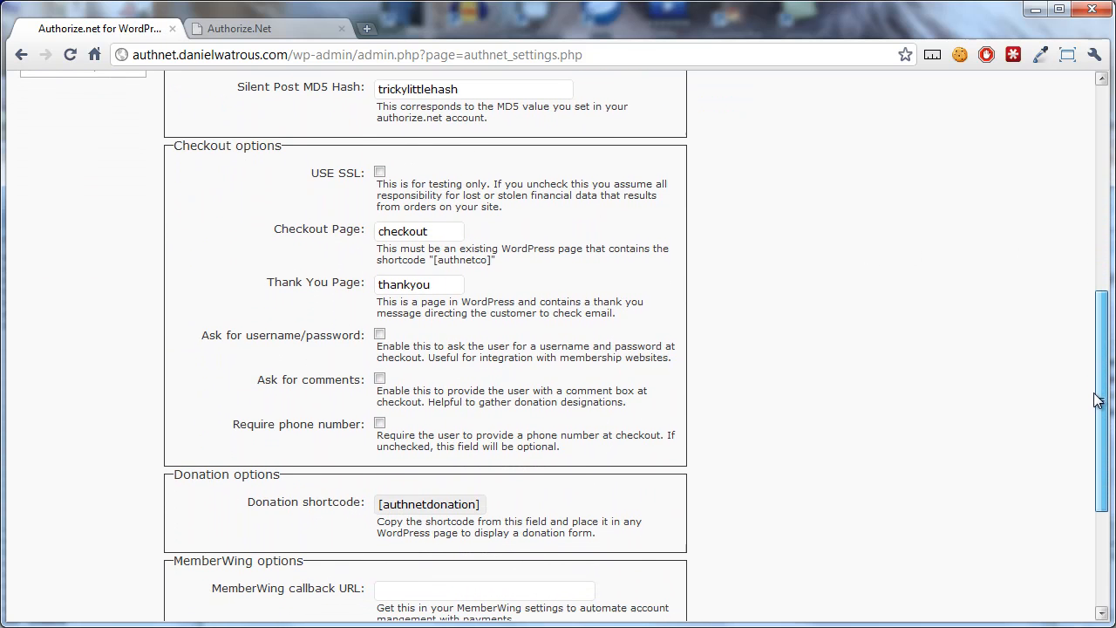
double_click(227, 147)
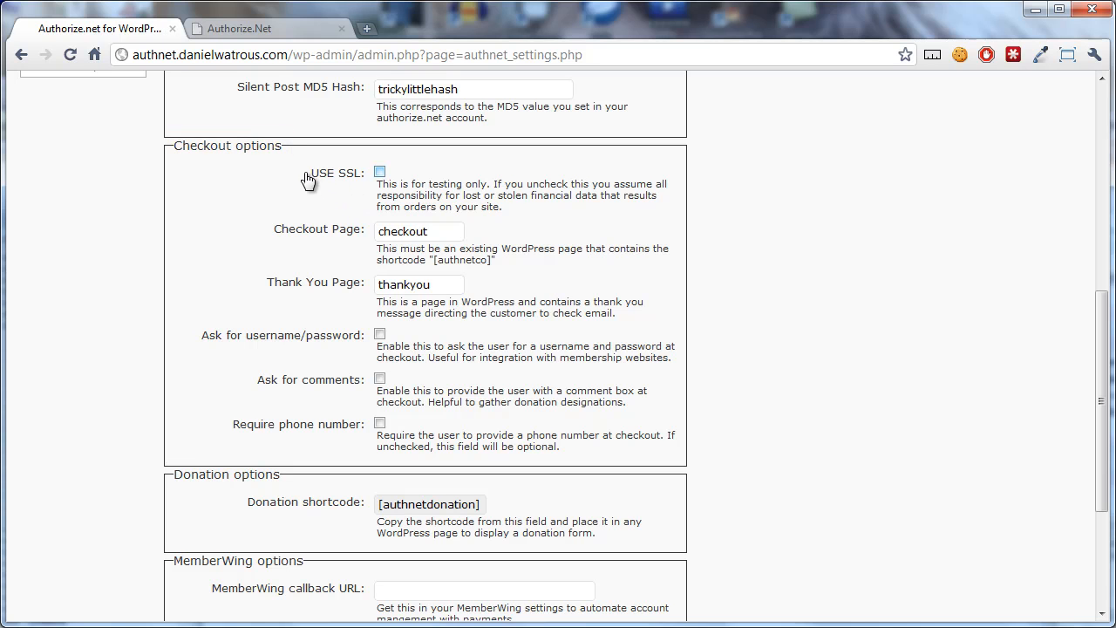
click(380, 172)
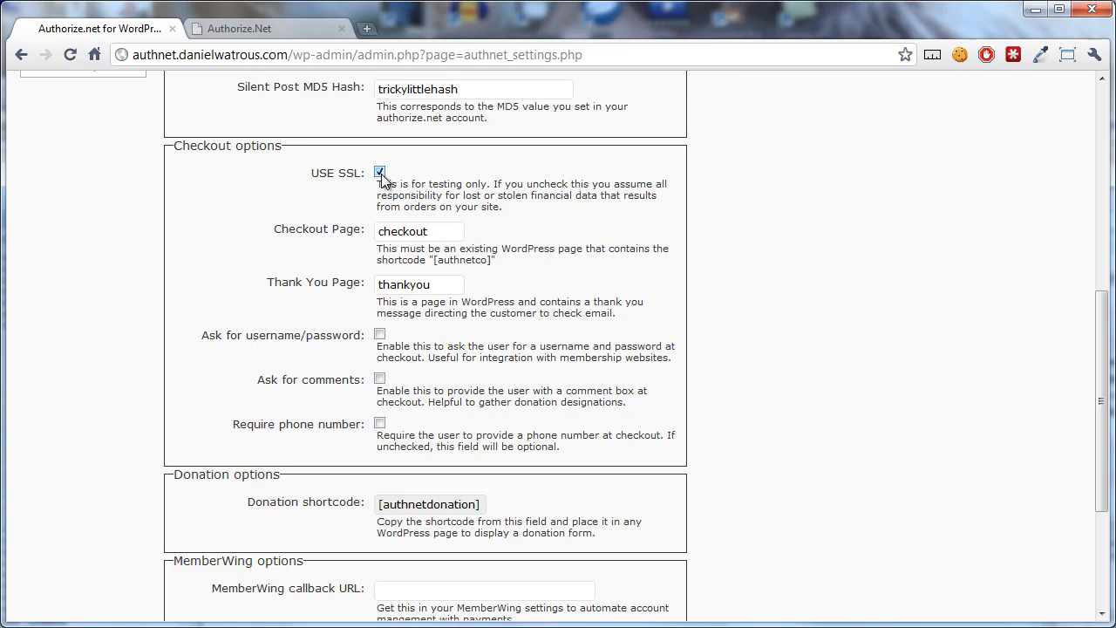
mouse_move(357, 183)
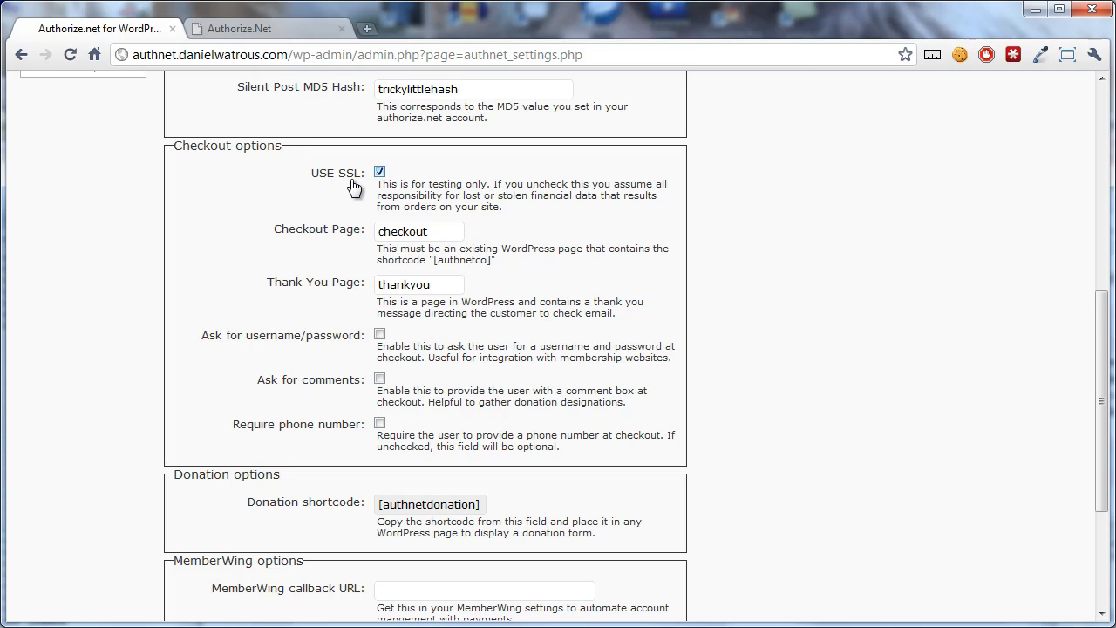
mouse_move(380, 175)
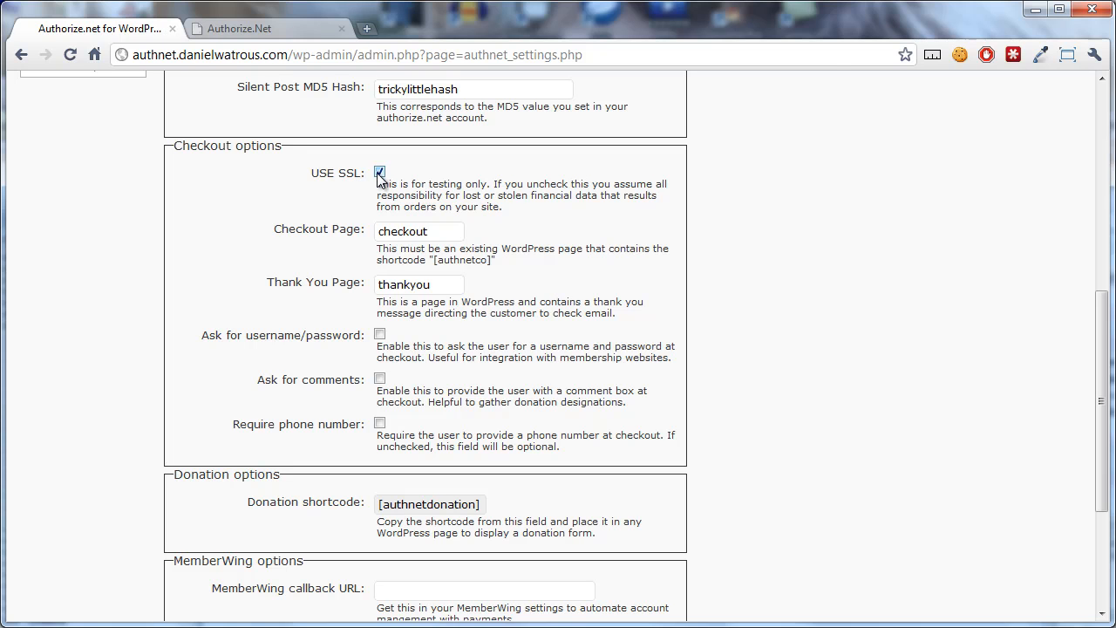
click(381, 172)
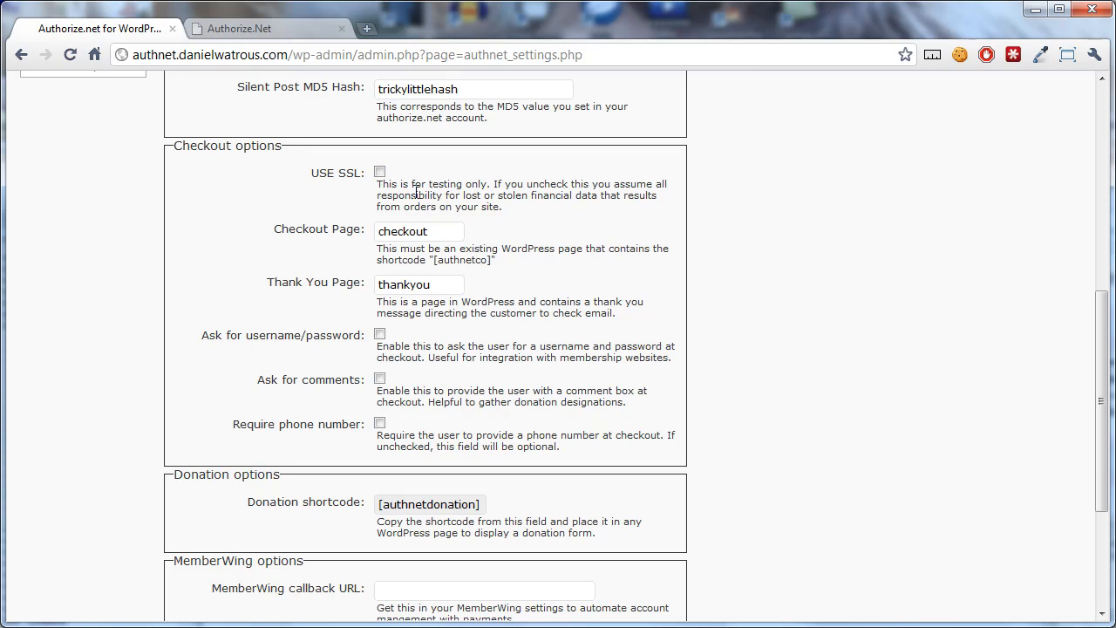
mouse_move(446, 208)
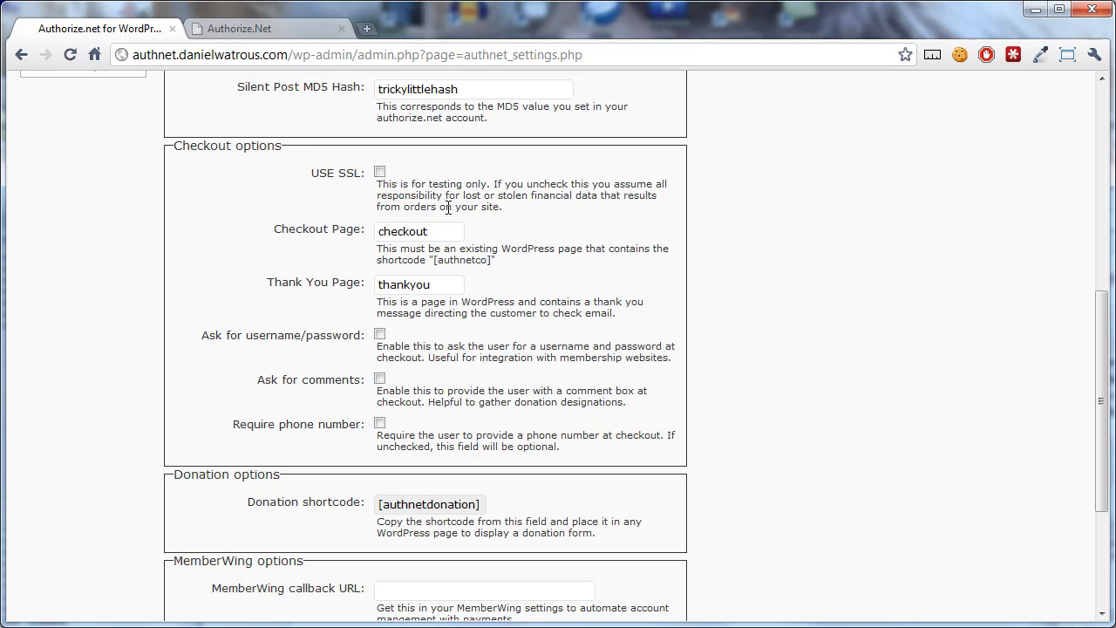
click(380, 171)
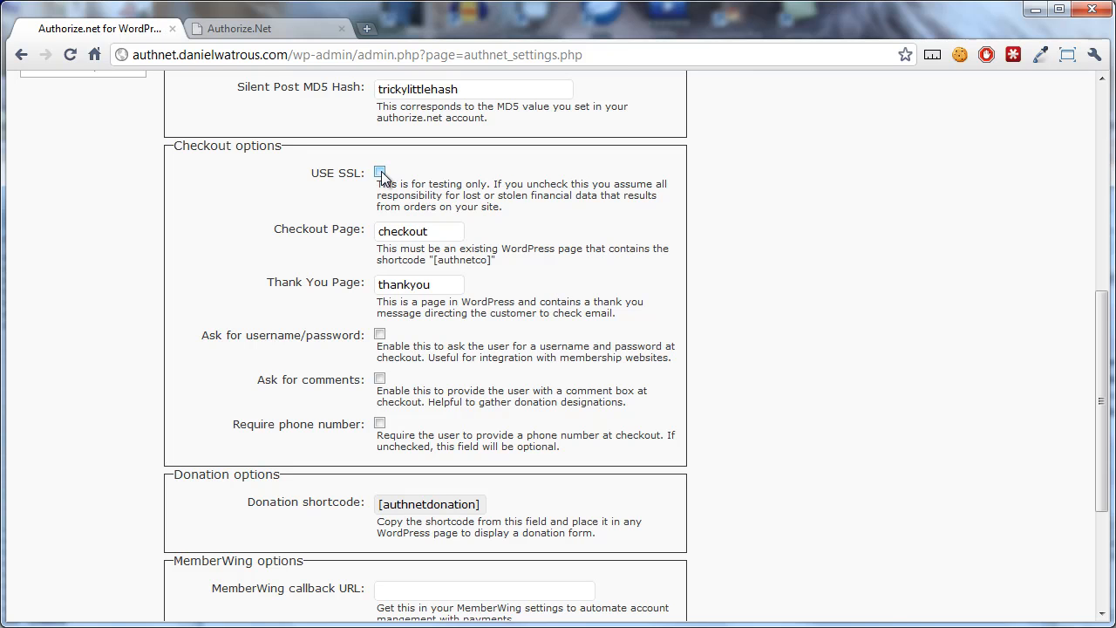
click(381, 171)
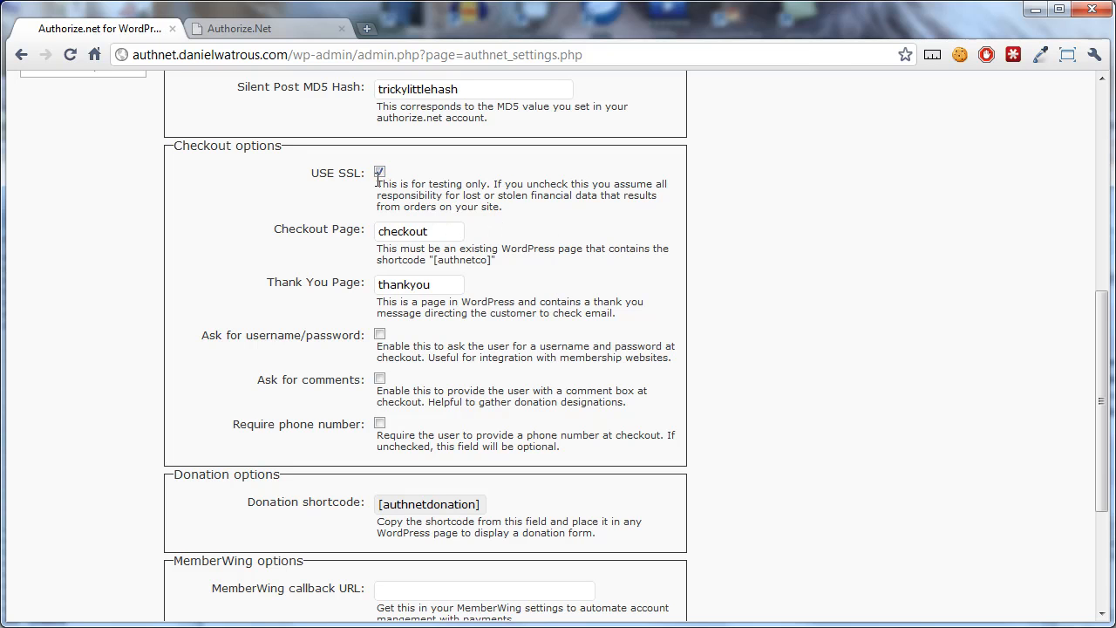
click(381, 173)
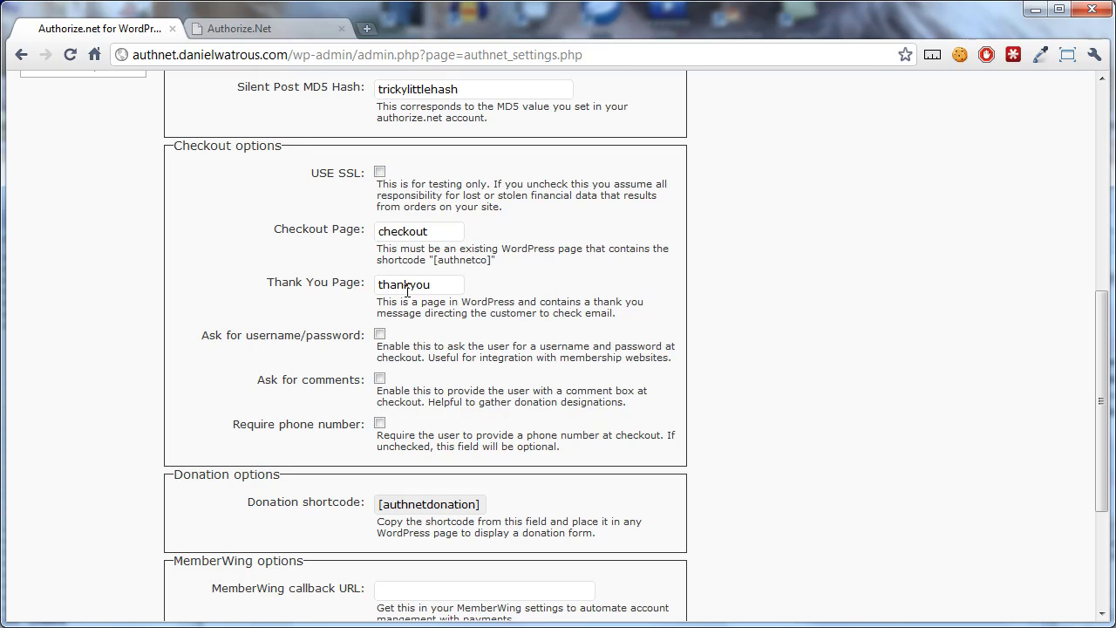
click(419, 284)
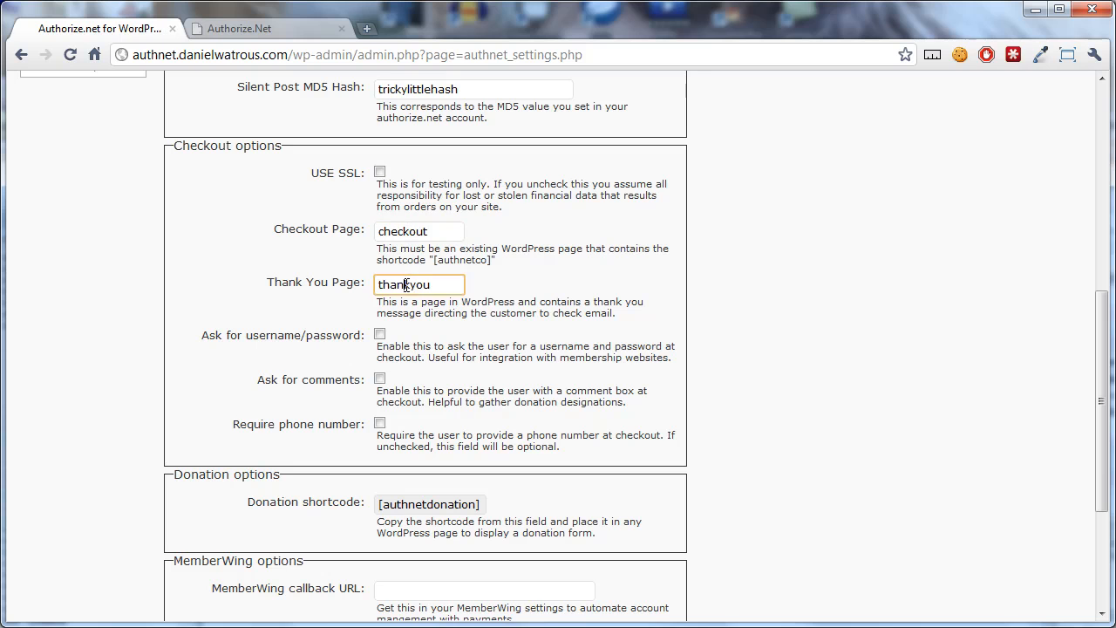
double_click(403, 285)
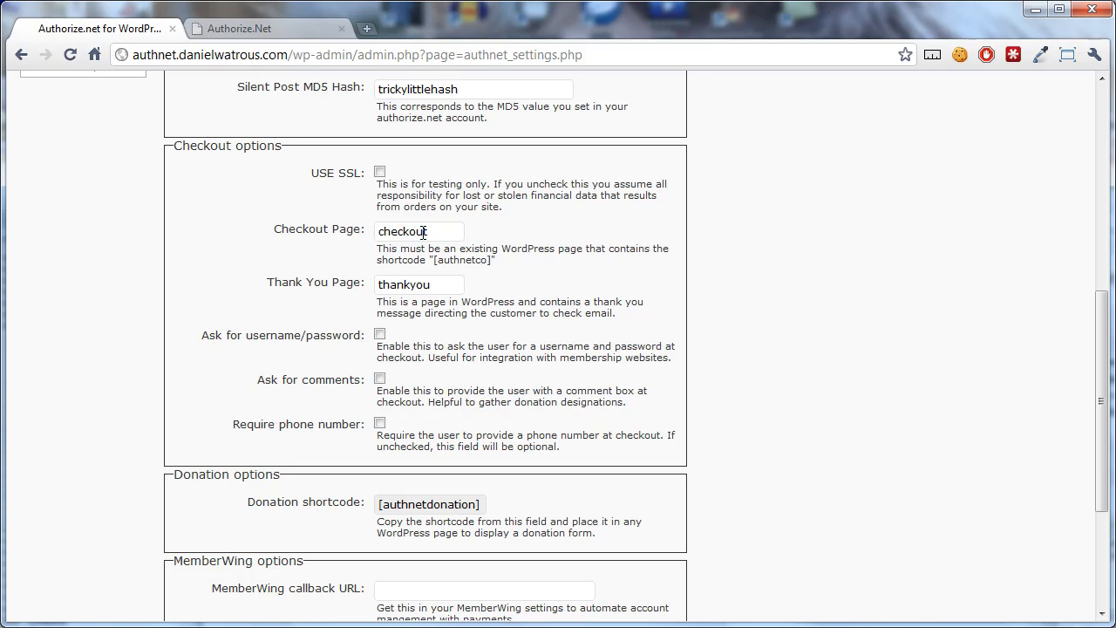
mouse_move(1059, 349)
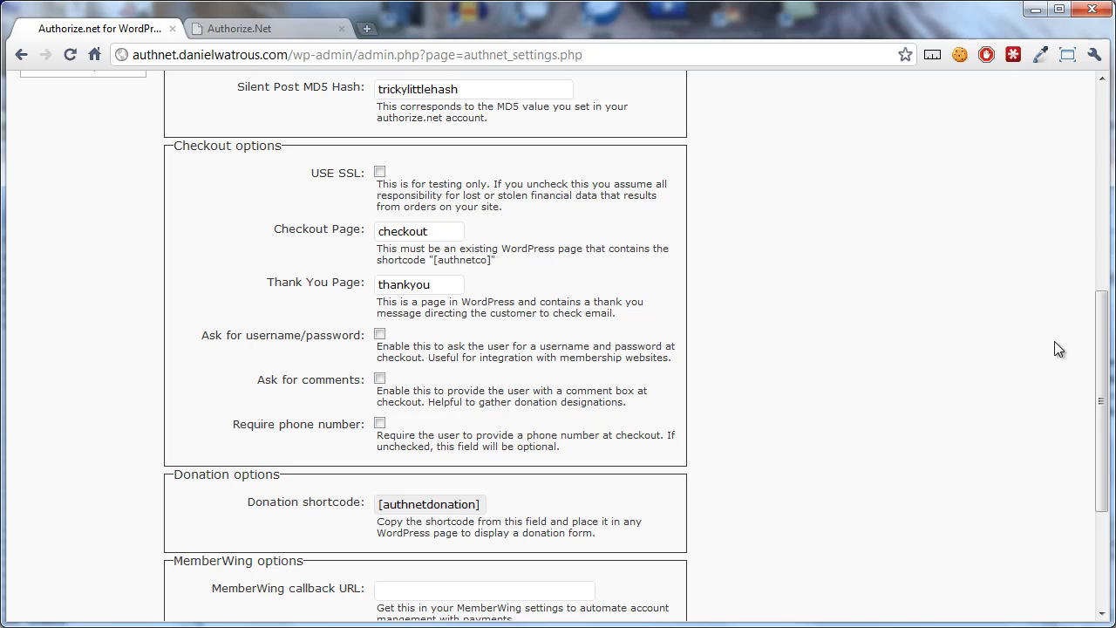
Navigate to Settings > Permalinks, showing the /%postname% custom structure.
scroll(up, 3)
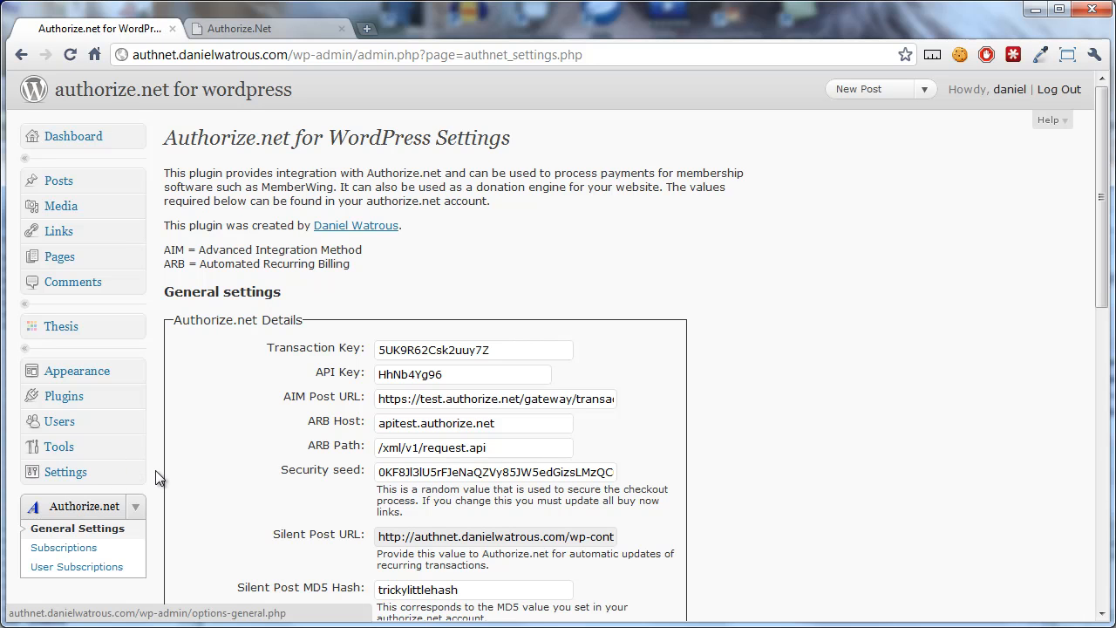
click(59, 471)
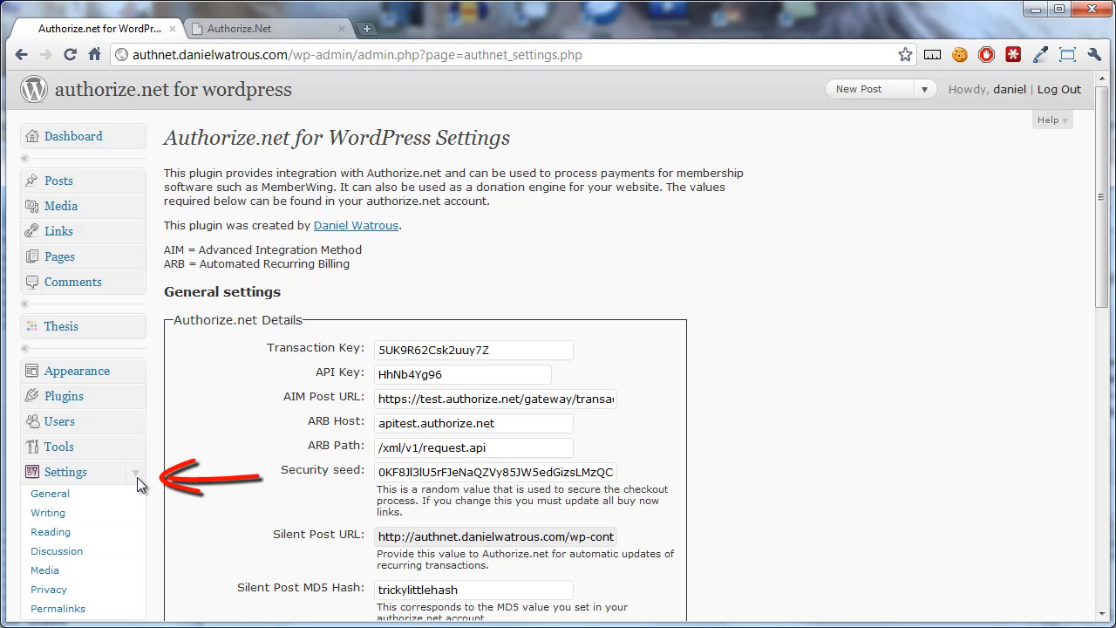
scroll(down, 3)
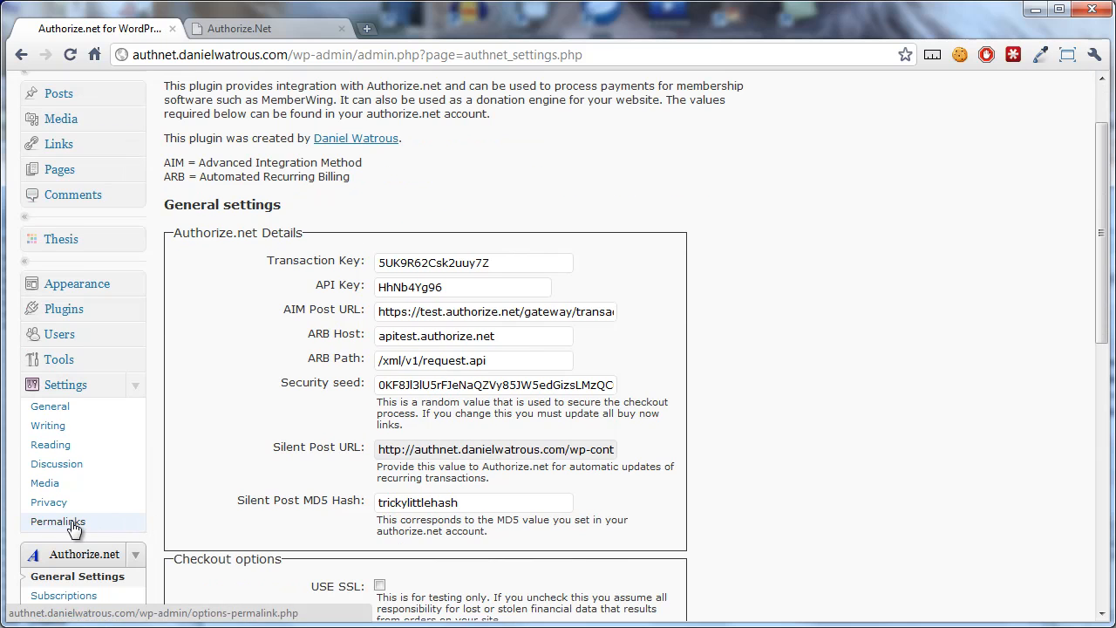
click(58, 520)
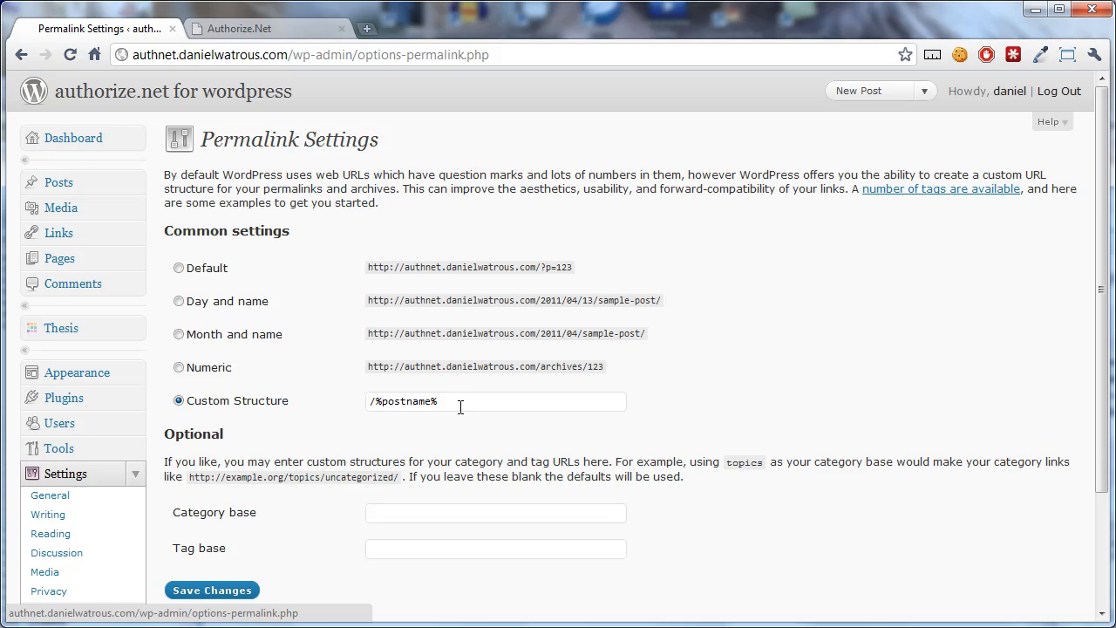
Choose the custom /%postname% permalink structure and save the changes.
double_click(405, 401)
text(/%category%)
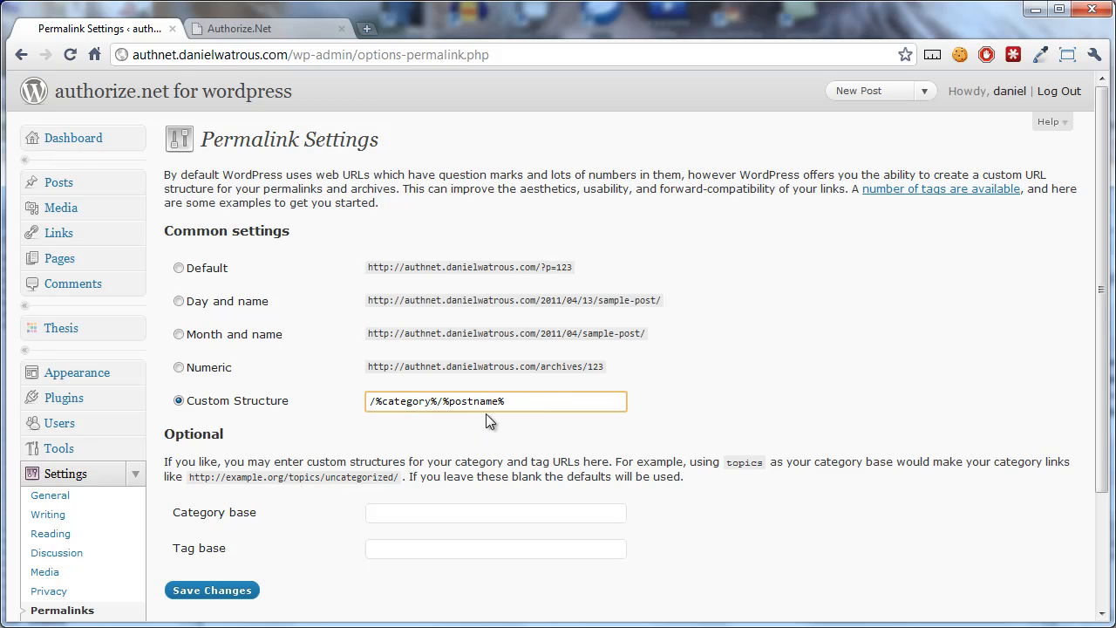
click(495, 401)
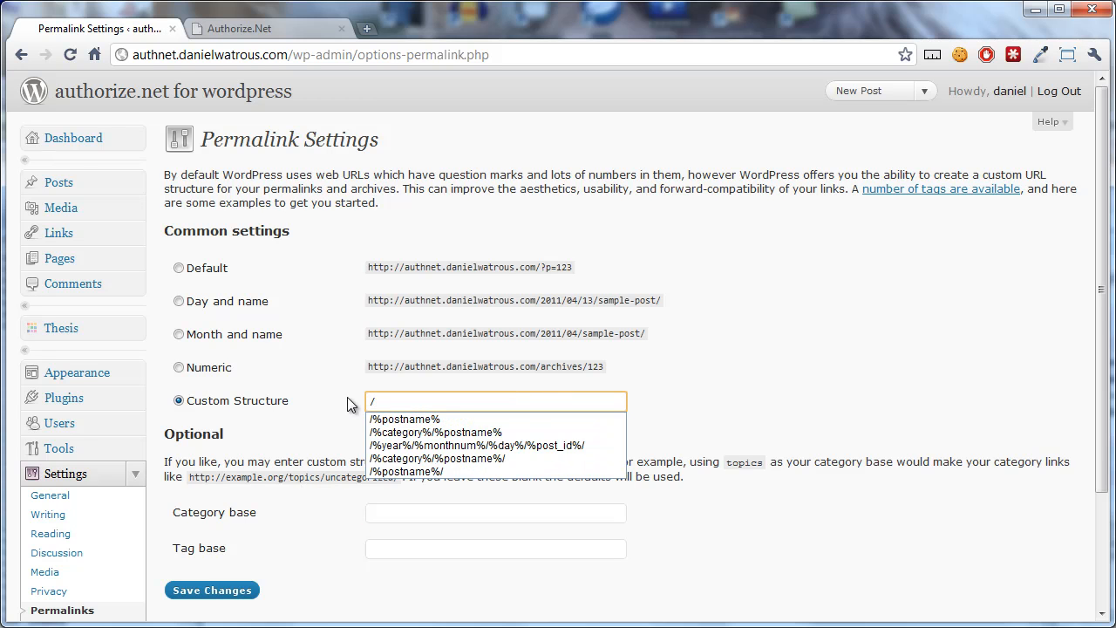
click(404, 419)
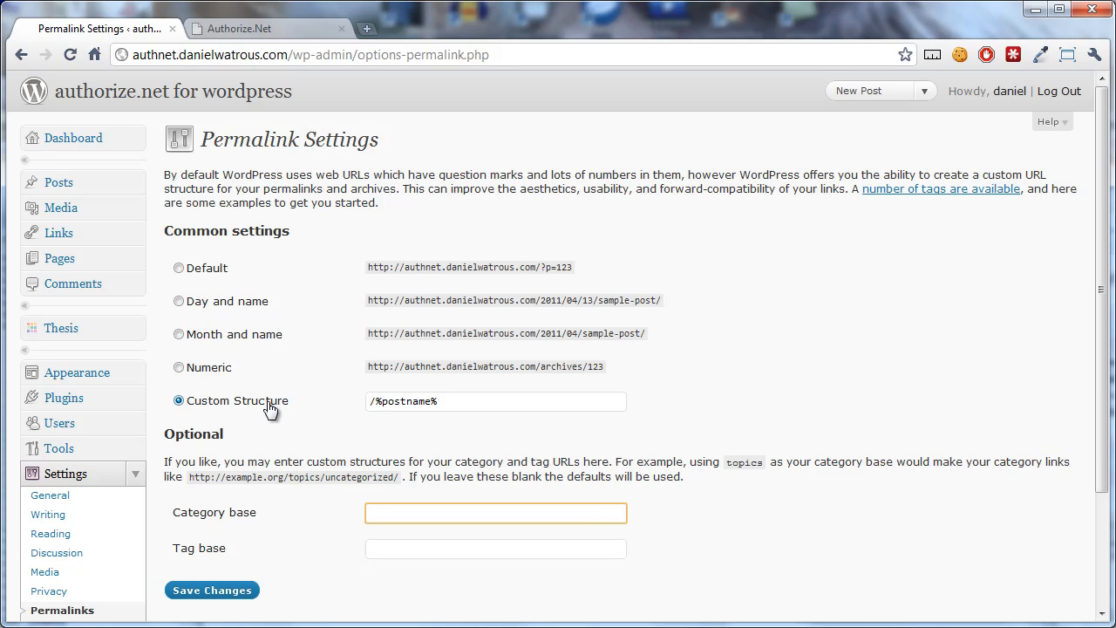
mouse_move(275, 411)
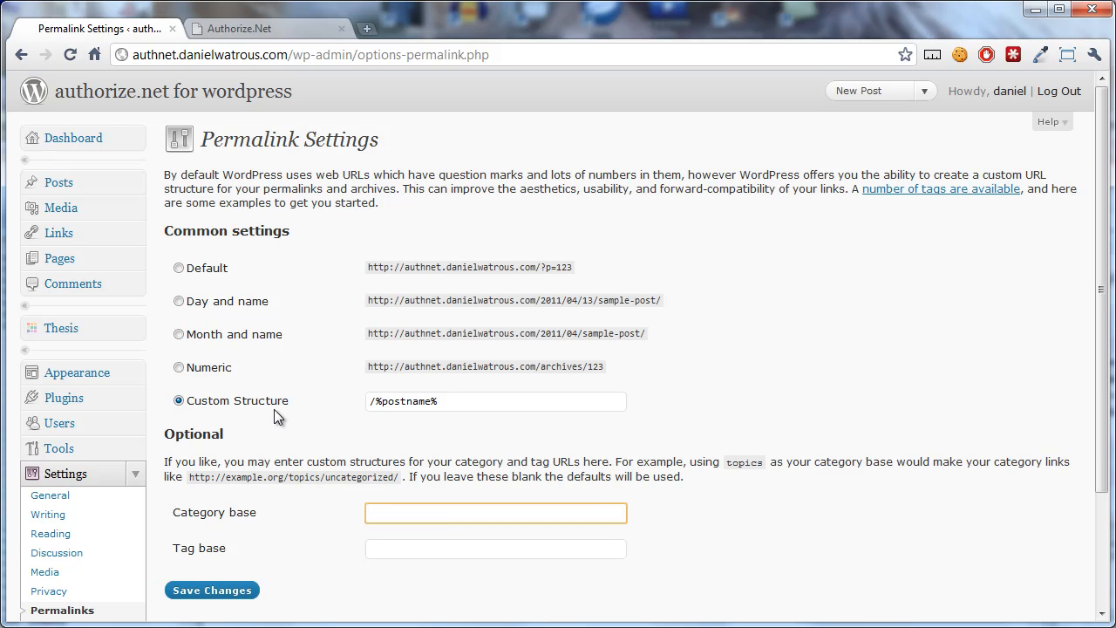
click(496, 512)
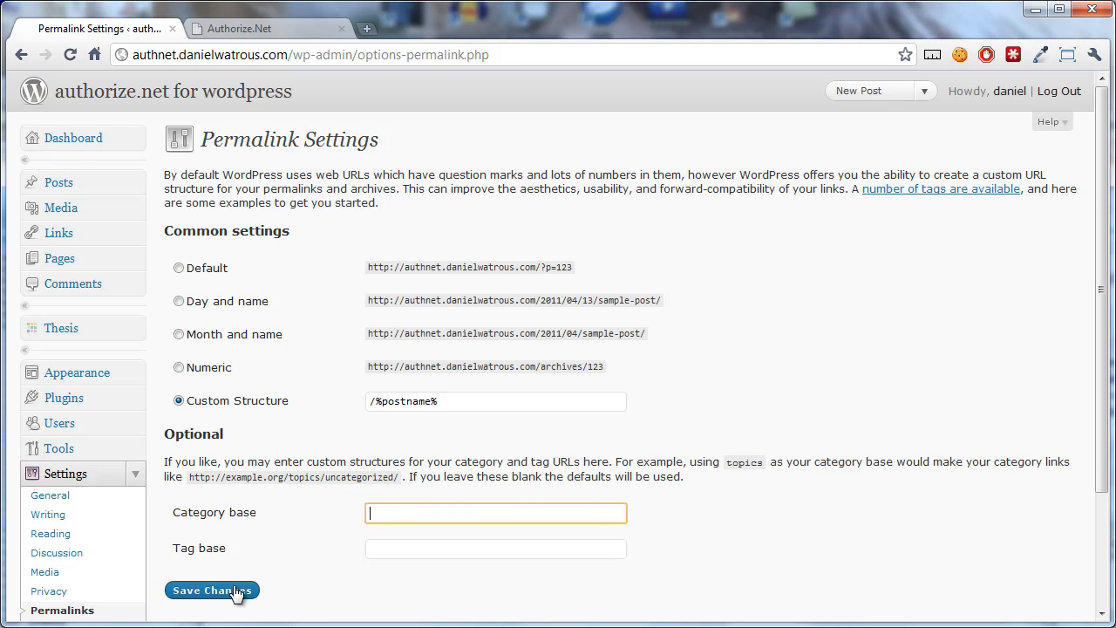
click(213, 589)
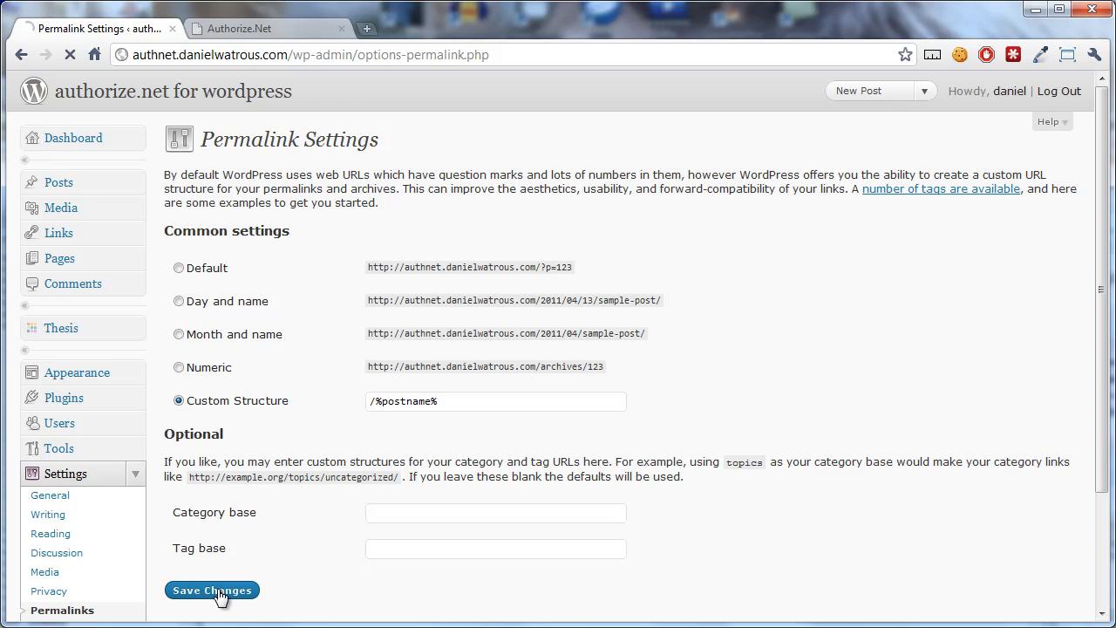
click(213, 589)
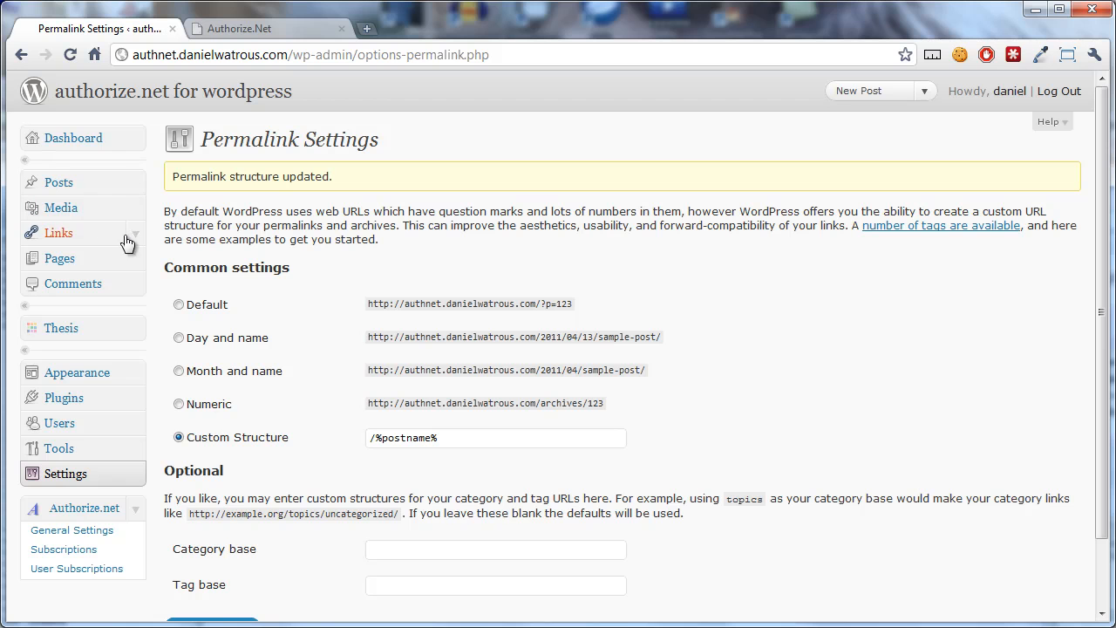
Change the checkout page's slug to 'buynow', update the page, and return to the plugin settings.
click(59, 259)
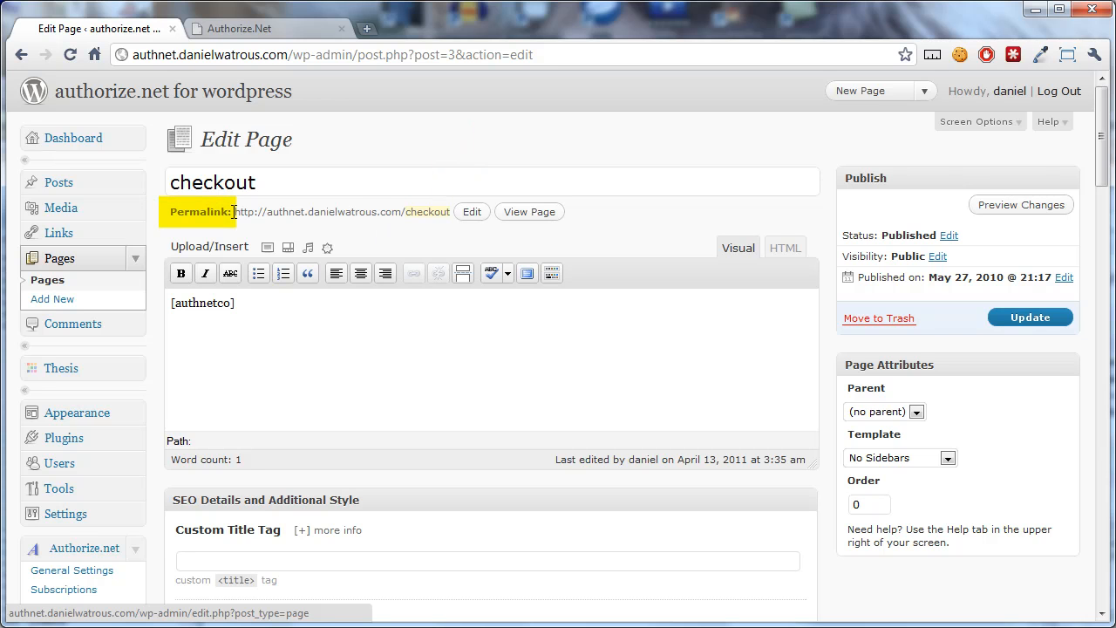
drag(235, 213, 380, 212)
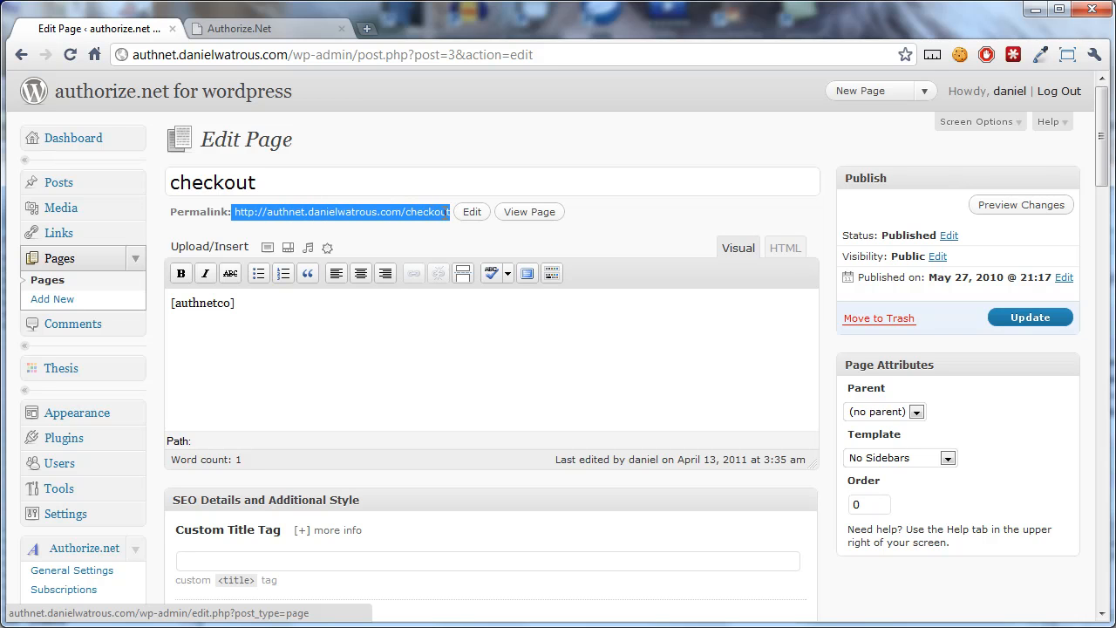
mouse_move(427, 213)
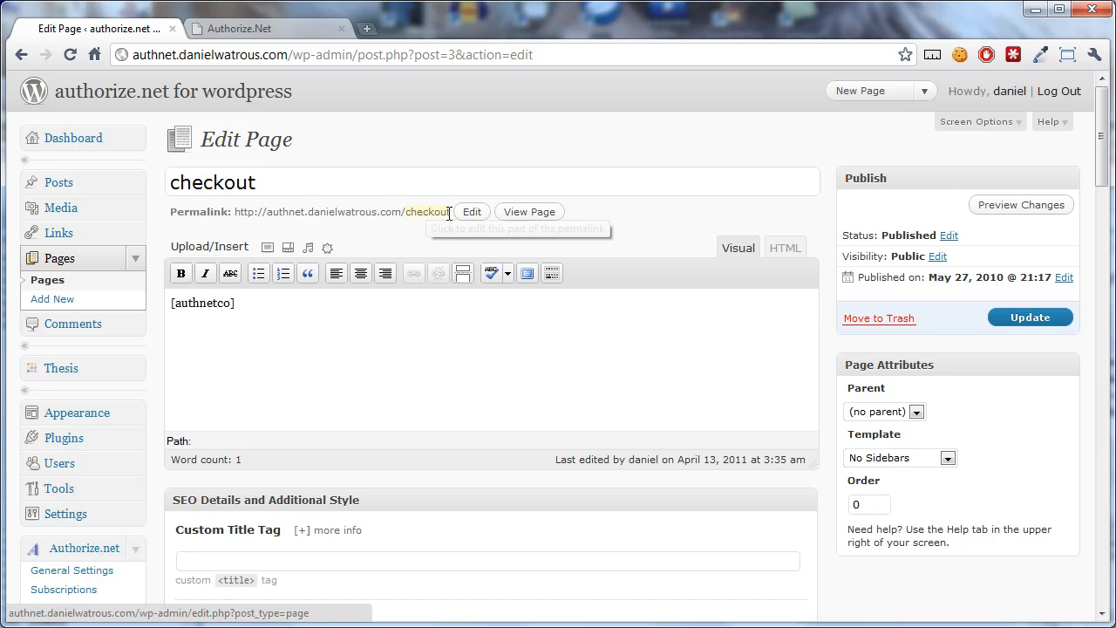
click(471, 211)
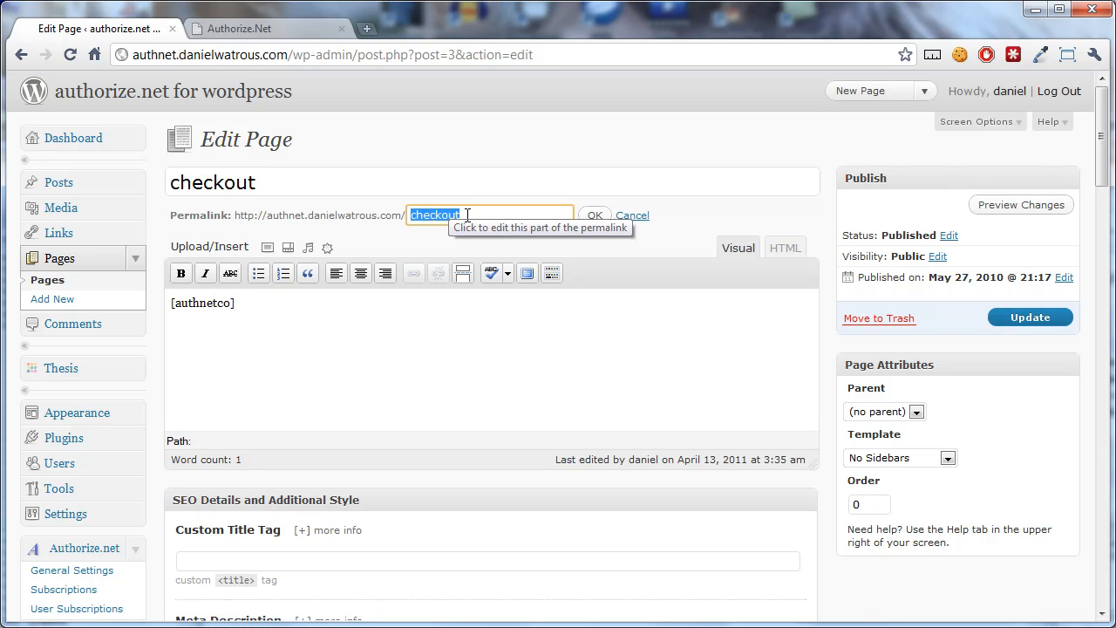
text(buynow)
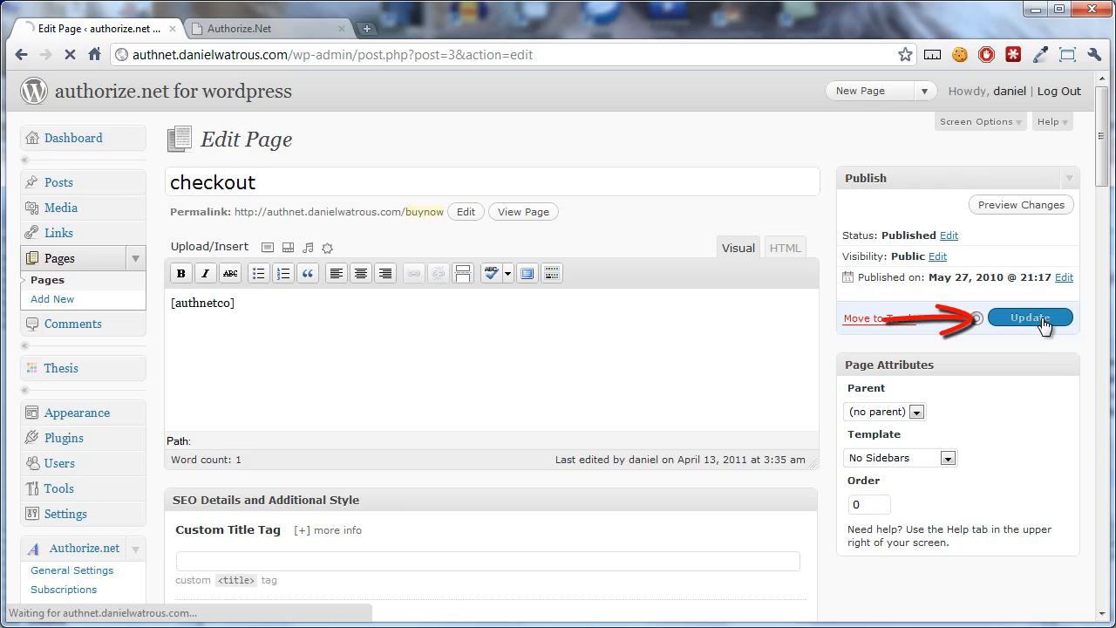
click(1029, 317)
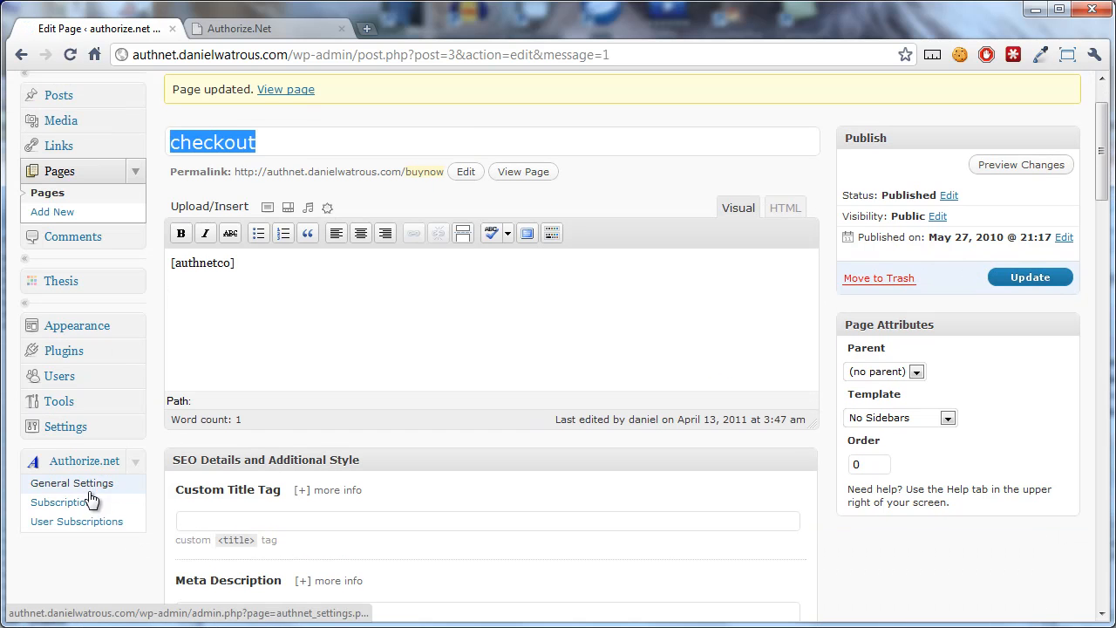
click(72, 482)
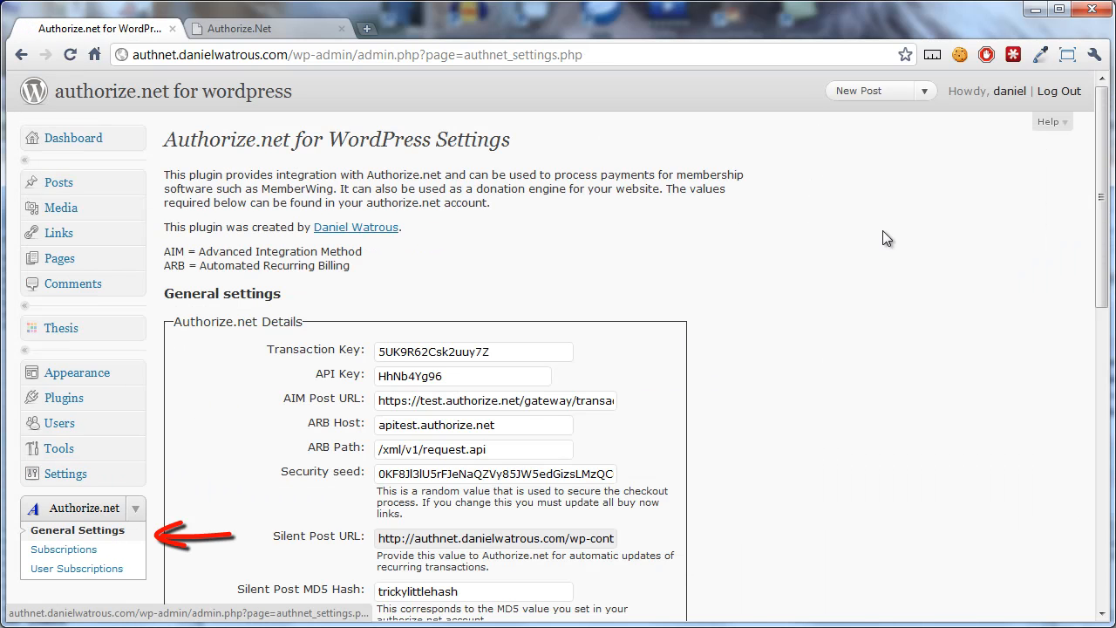
Enter 'buynow' as the Checkout Page under Checkout options and update the plugin settings.
scroll(down, 3)
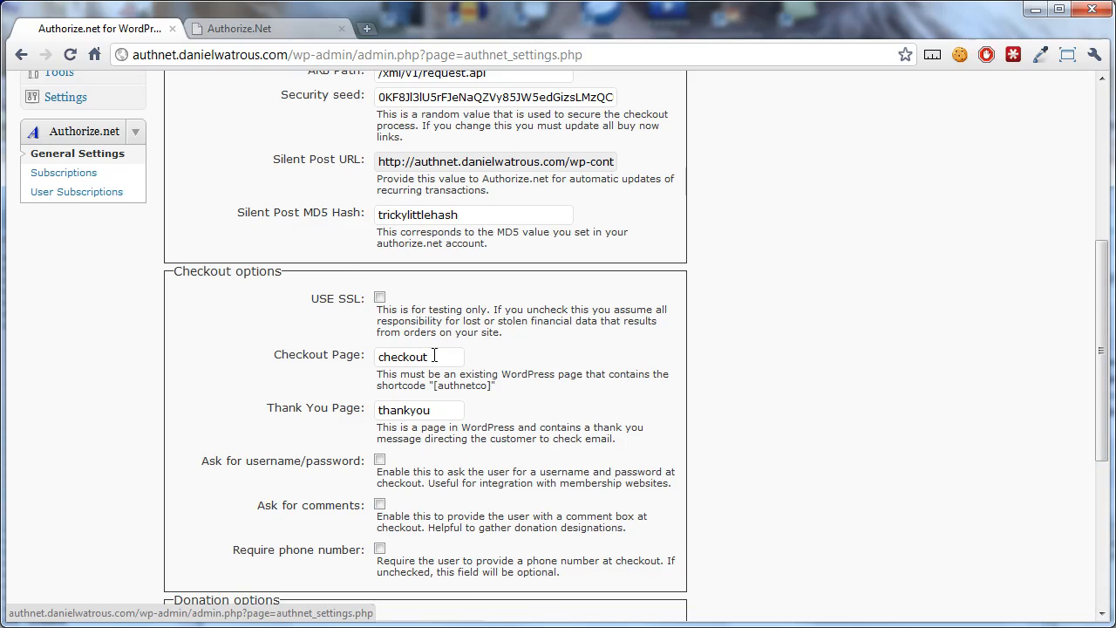
text(buynow)
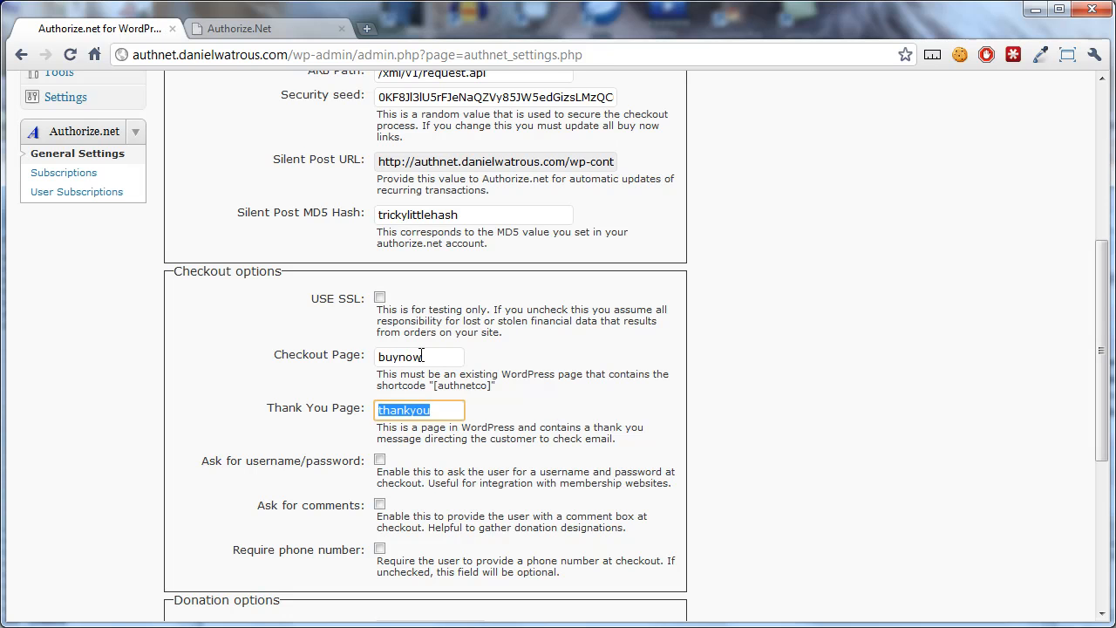
mouse_move(325, 361)
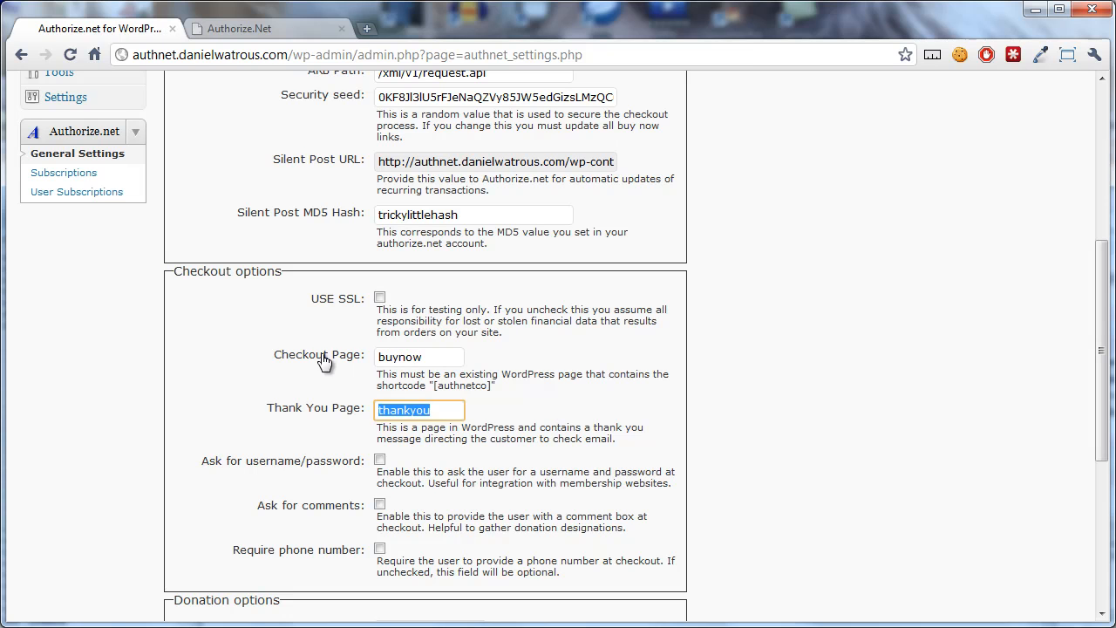
mouse_move(303, 375)
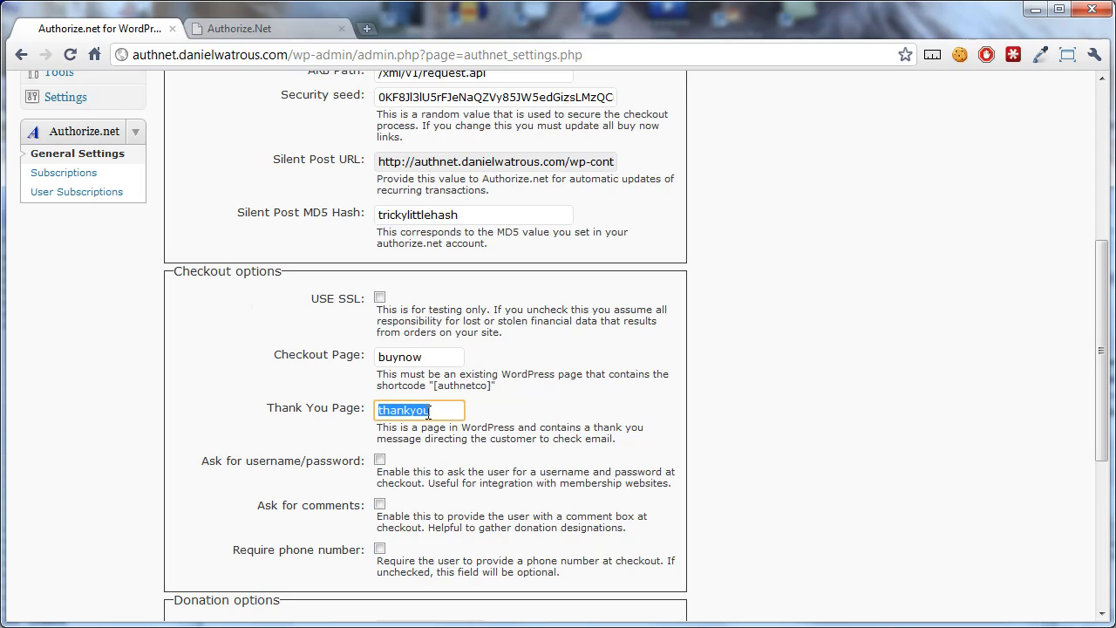
mouse_move(351, 394)
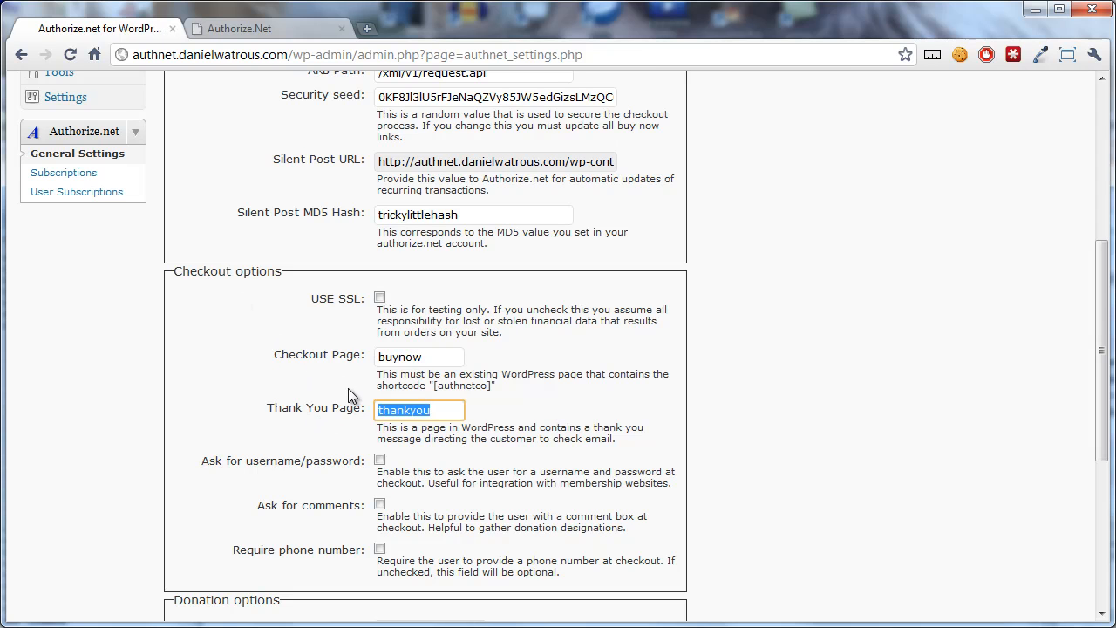
scroll(down, 3)
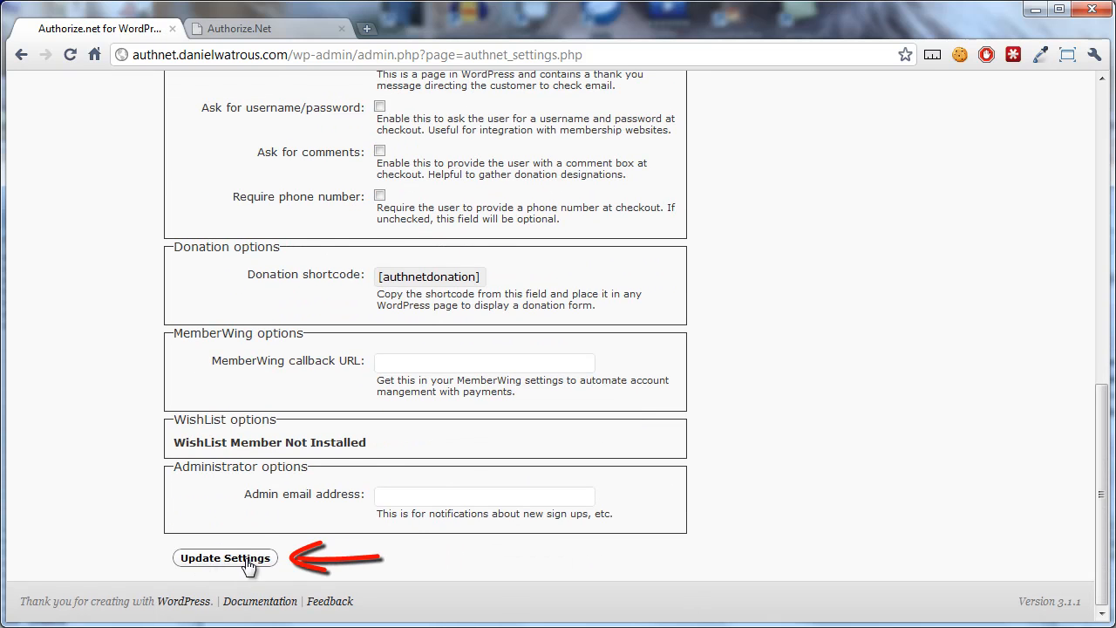
click(223, 558)
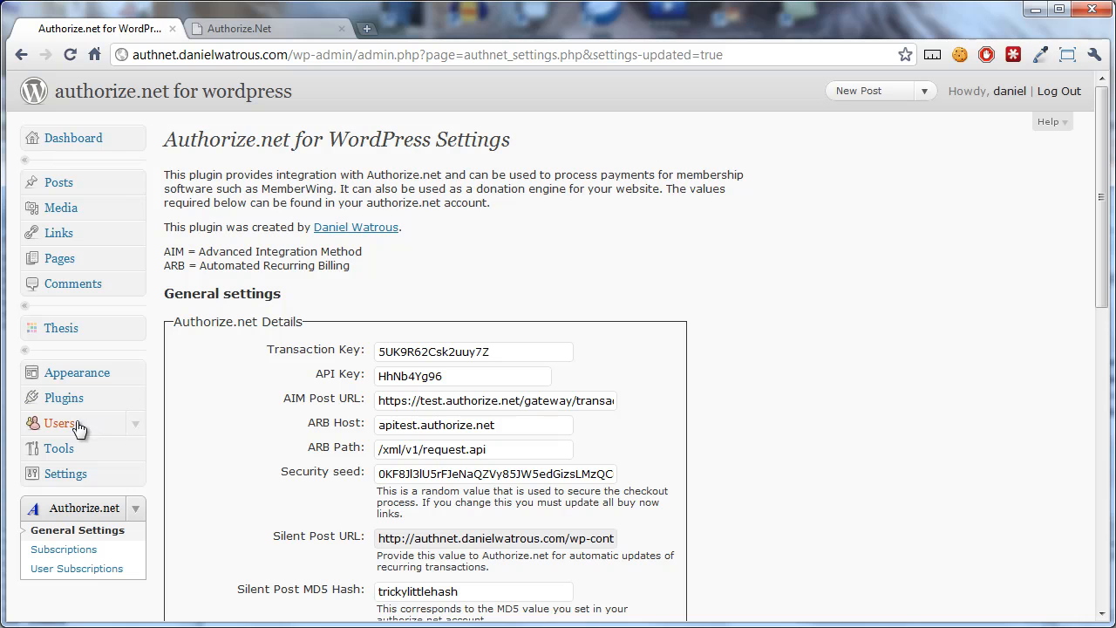
mouse_move(59, 259)
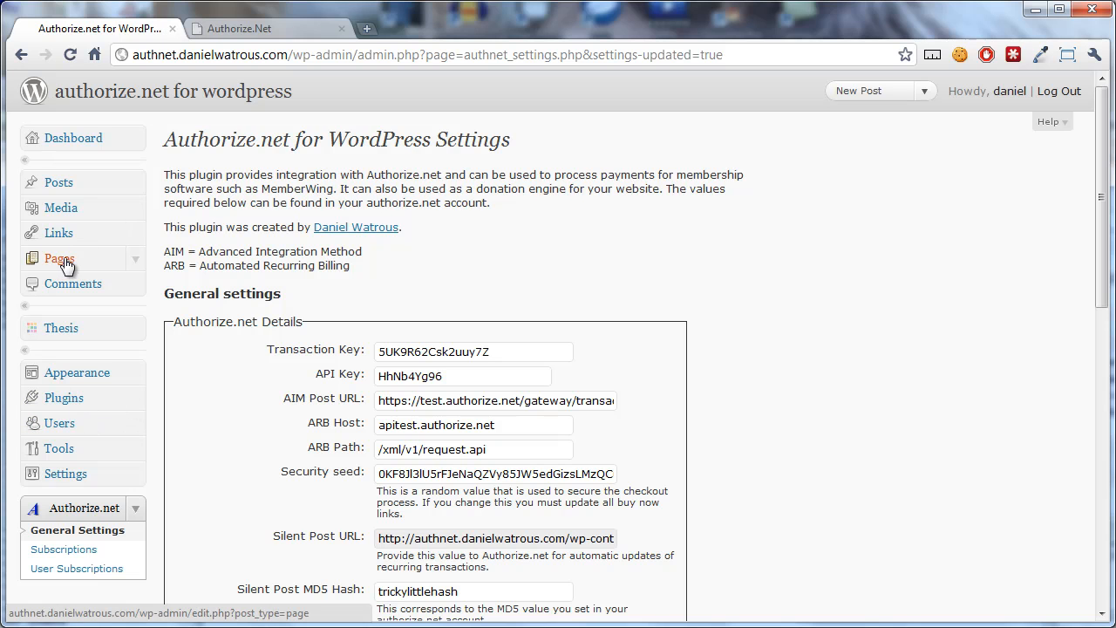
Edit the checkout page so its body holds only the closed [authnetco] shortcode.
click(60, 258)
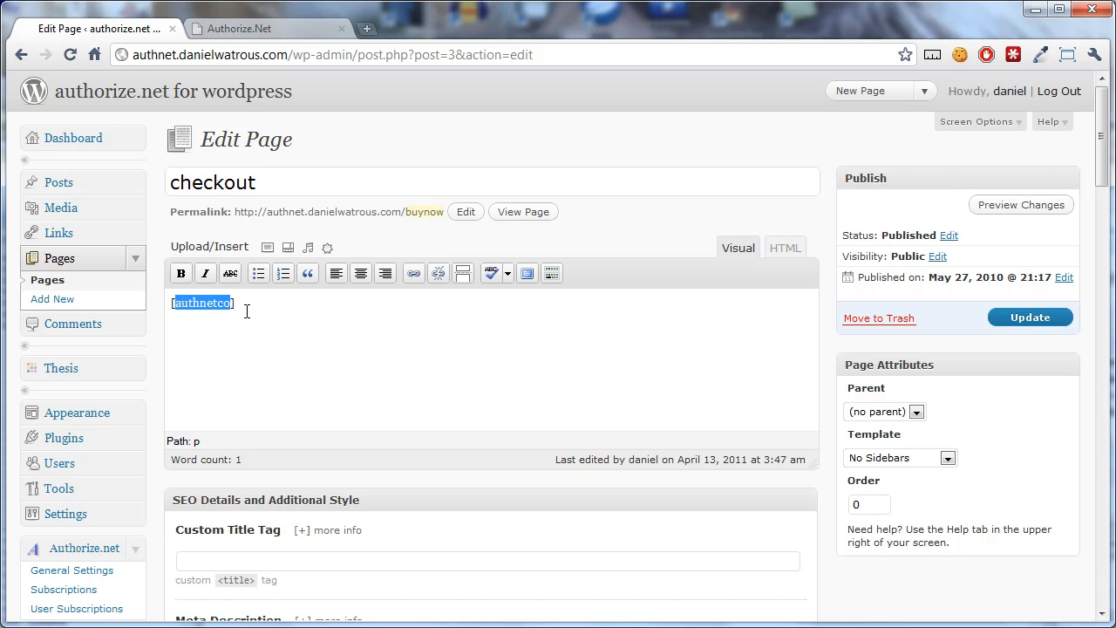
click(230, 303)
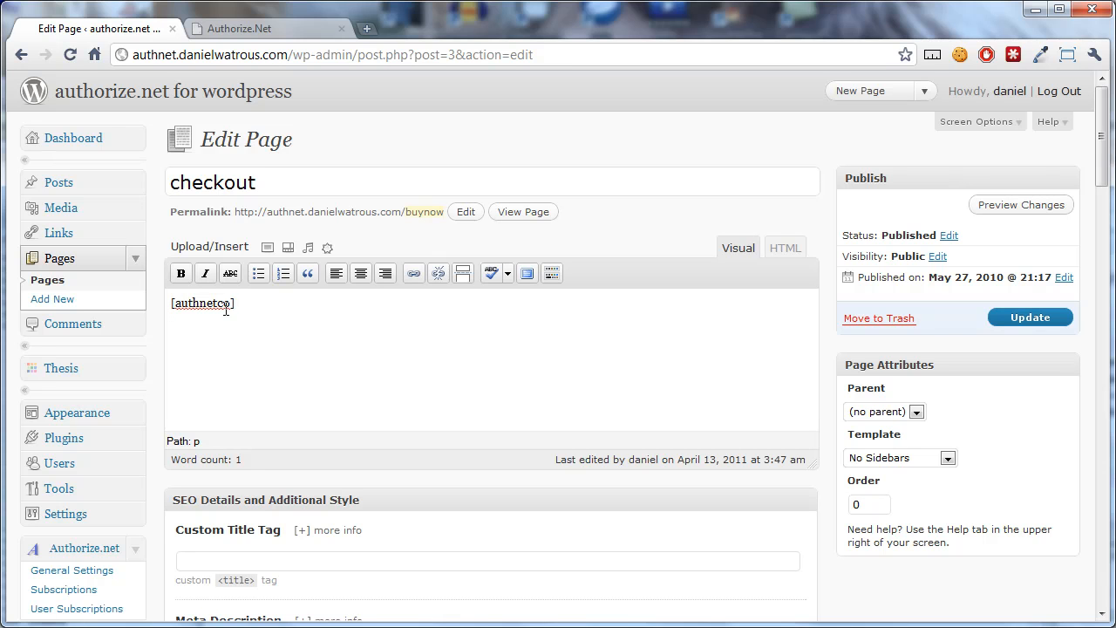
text(])
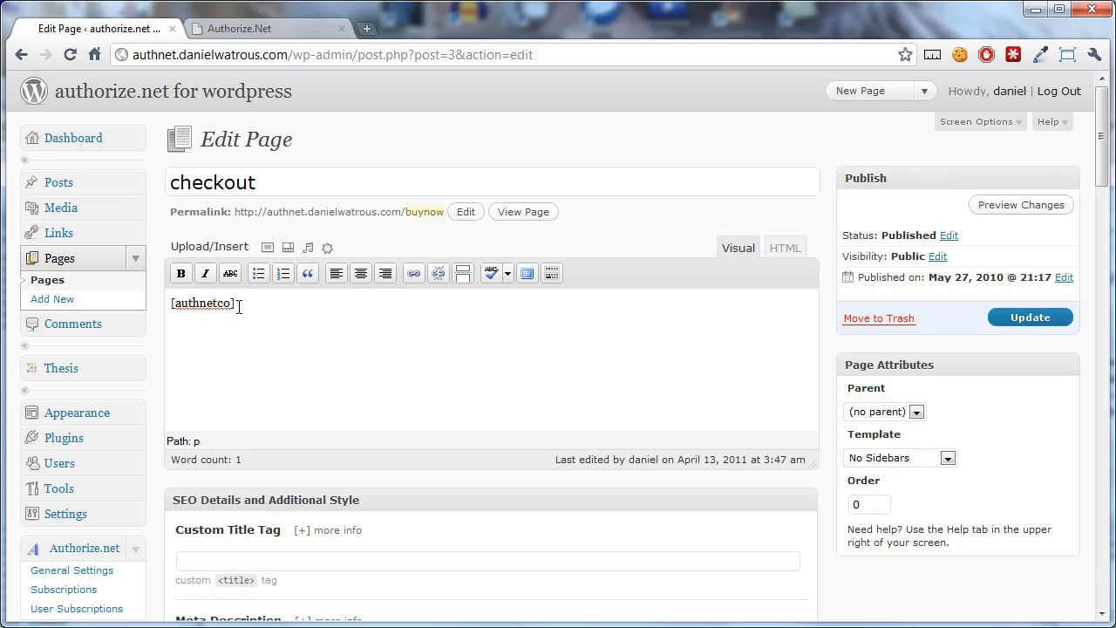
double_click(223, 304)
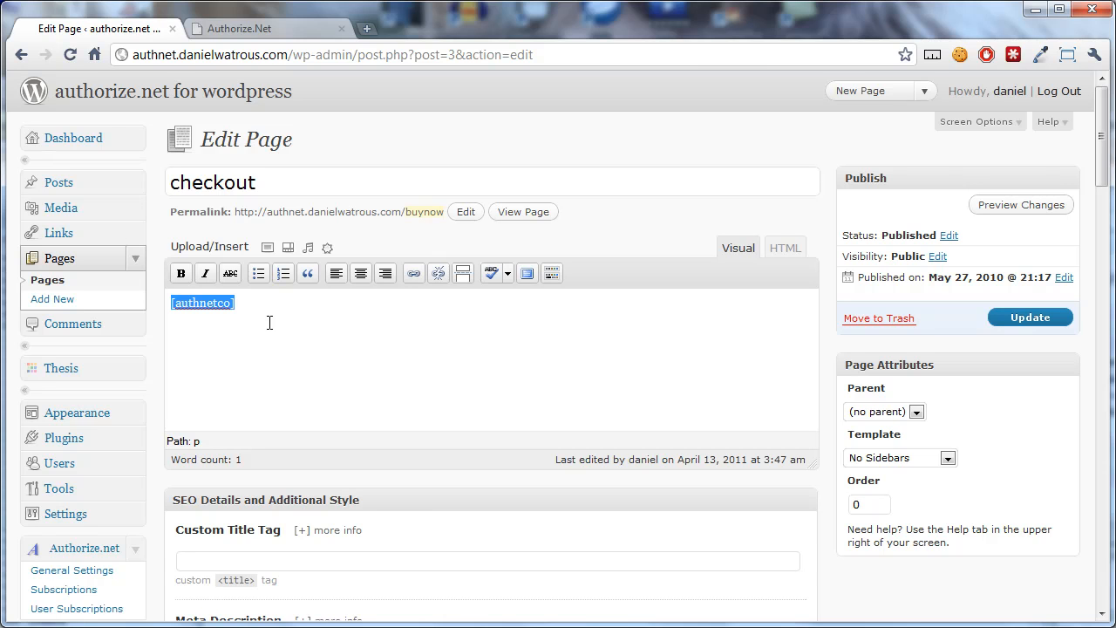
Add 'Terms or sales copy' above and 'Site Seal' below [authnetco], then update the page.
click(286, 331)
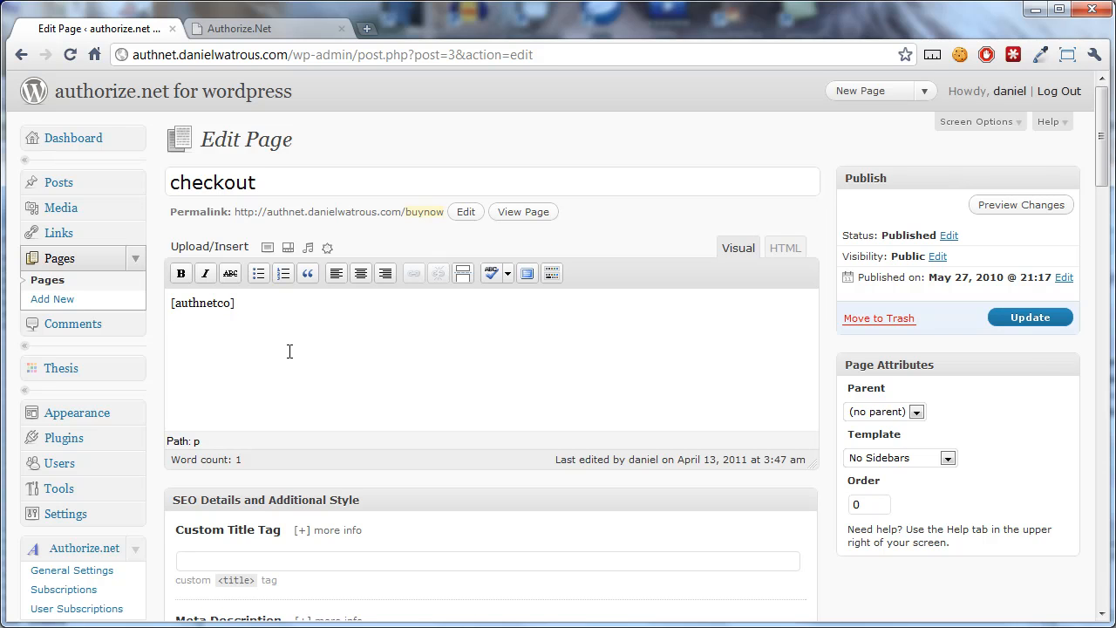
text(Site)
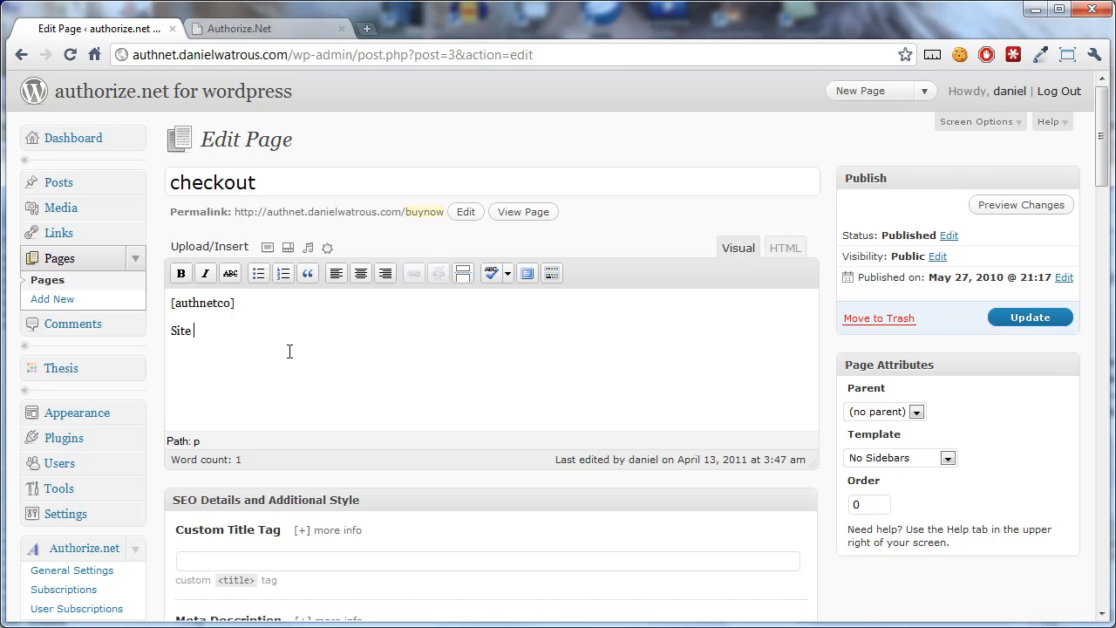
text(Seal)
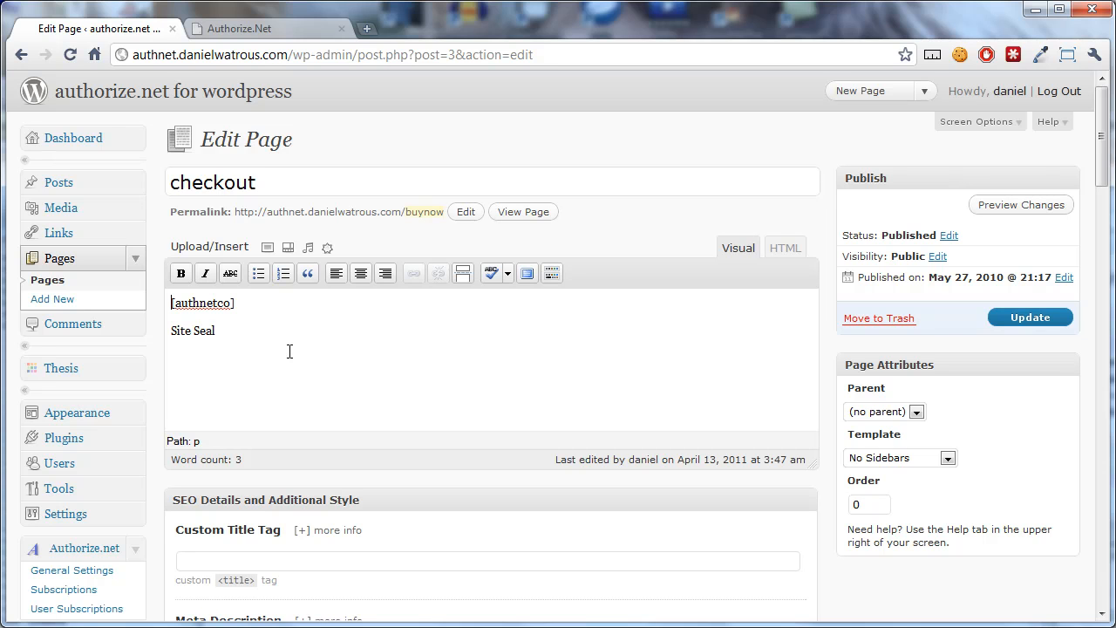
text(Terms)
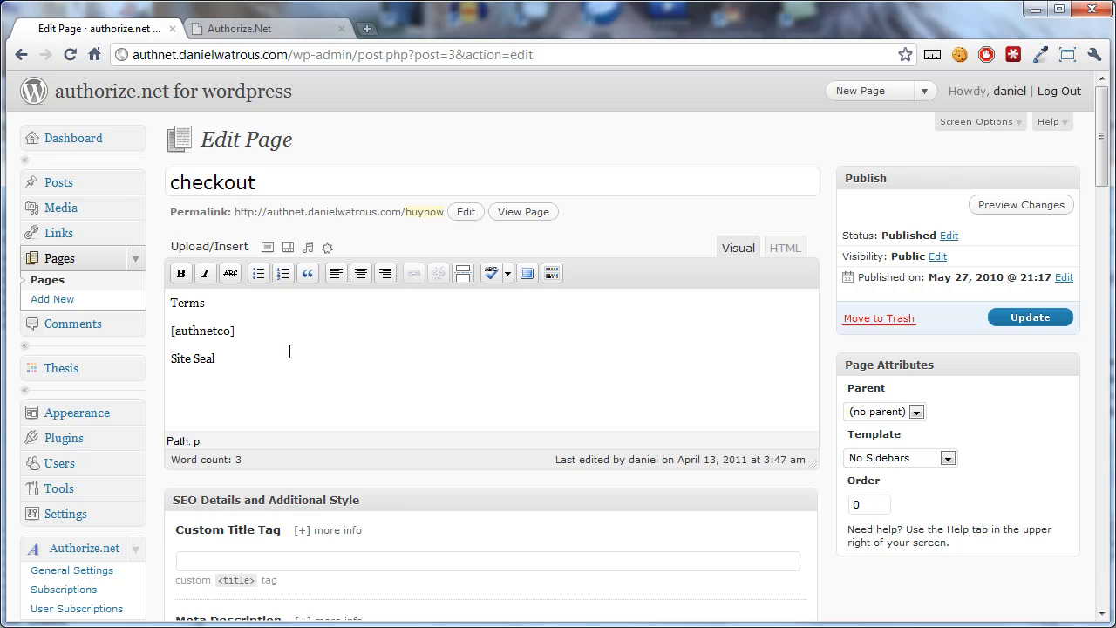
text(or sales copy)
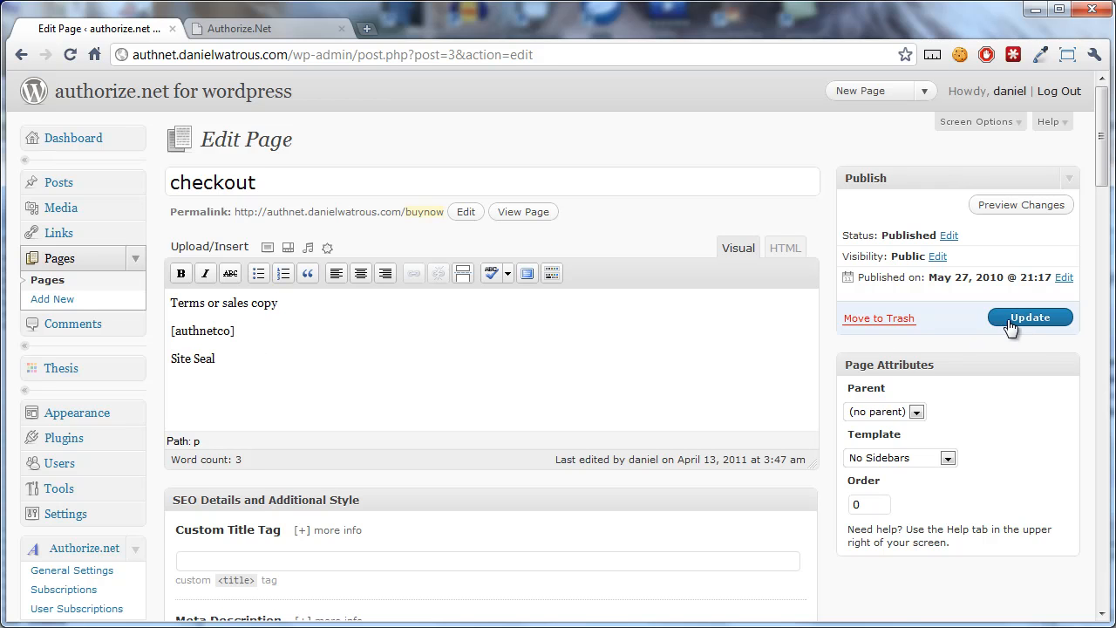
click(1029, 318)
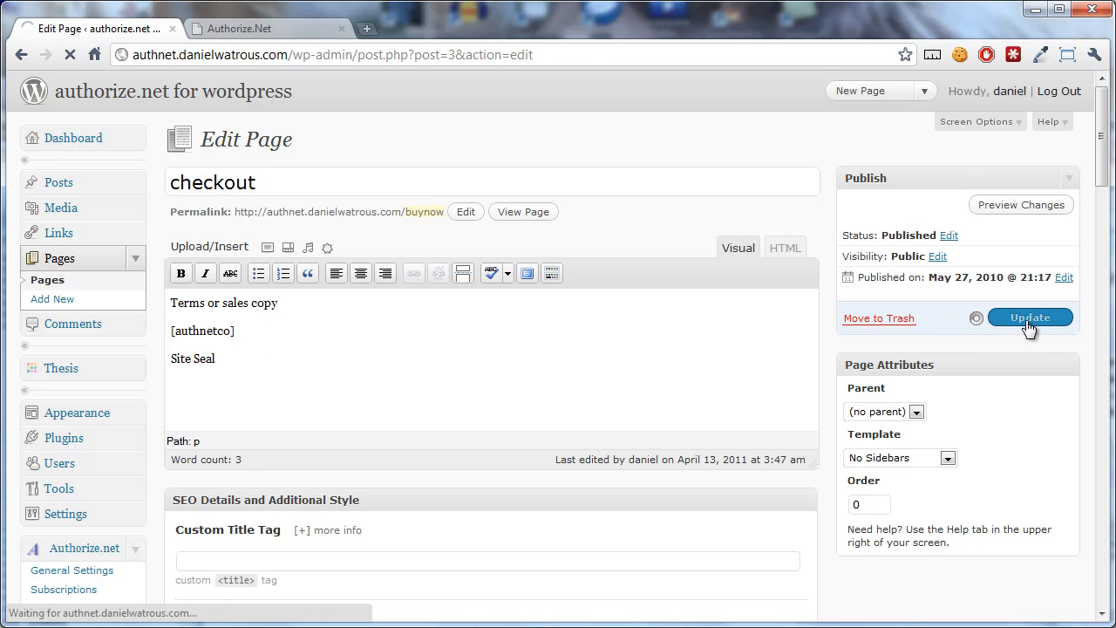
click(1029, 318)
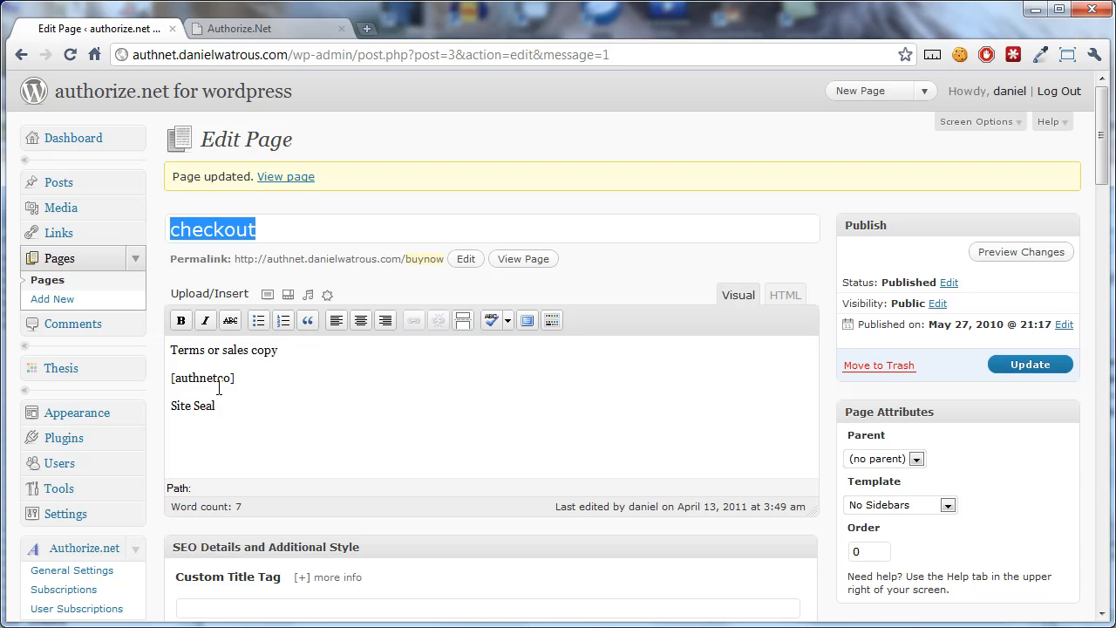
click(202, 377)
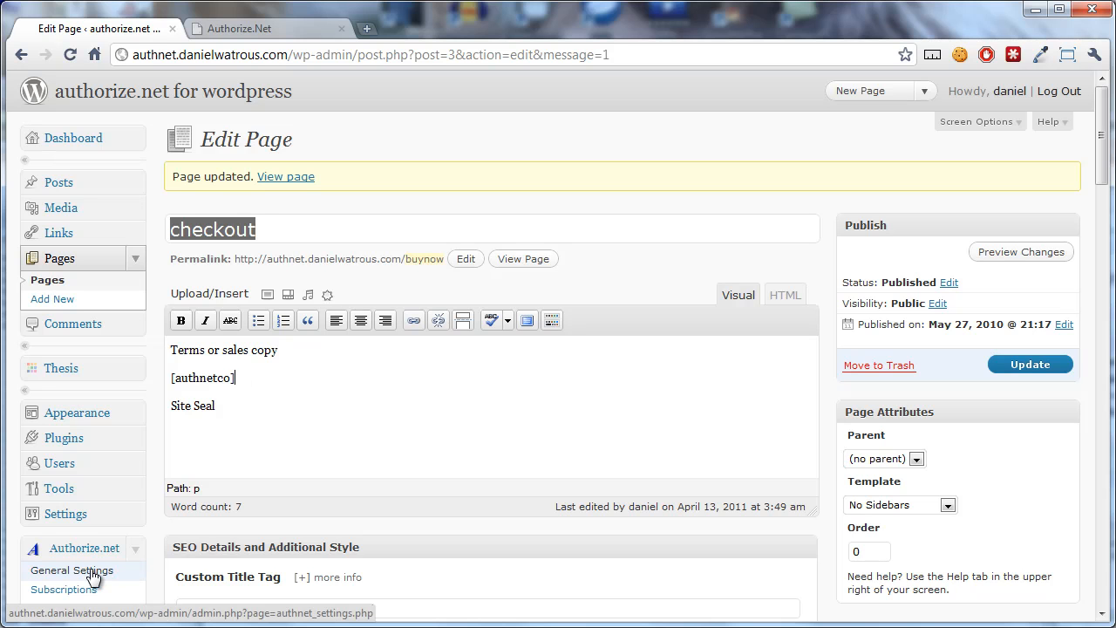
Return to the plugin's Checkout options showing checkout page 'buynow' and thank-you page 'thankyou'.
click(71, 568)
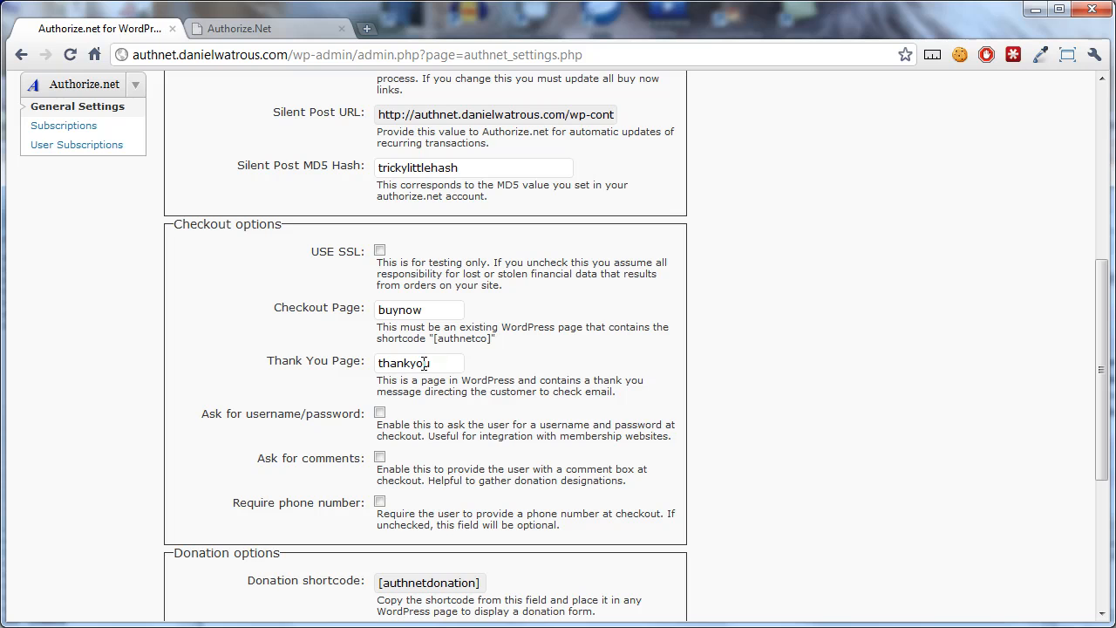
mouse_move(456, 357)
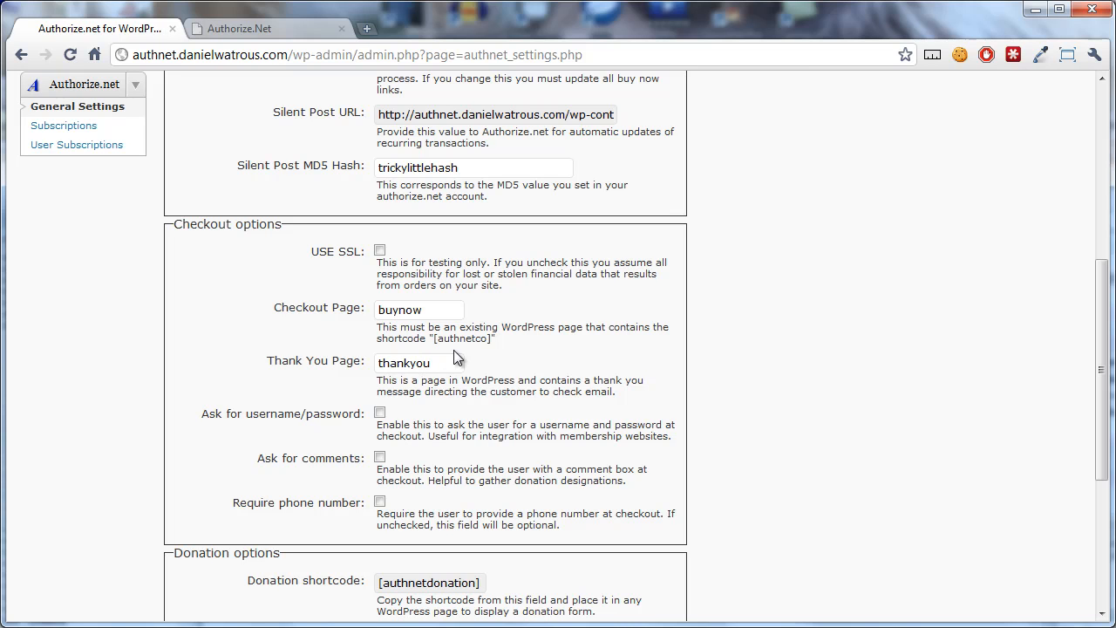
mouse_move(444, 352)
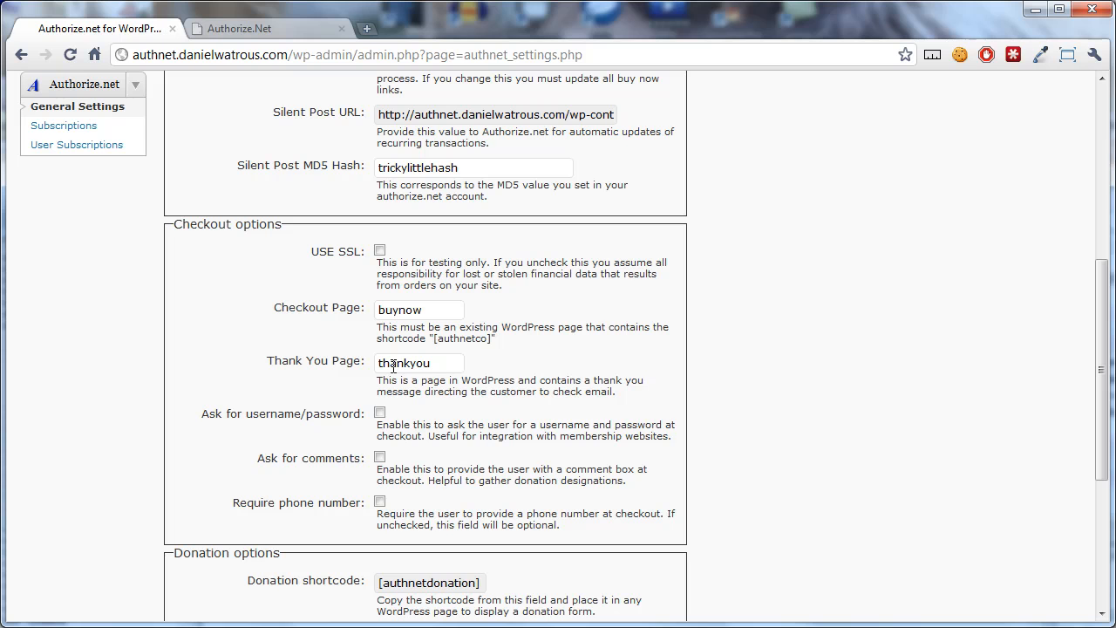
click(380, 457)
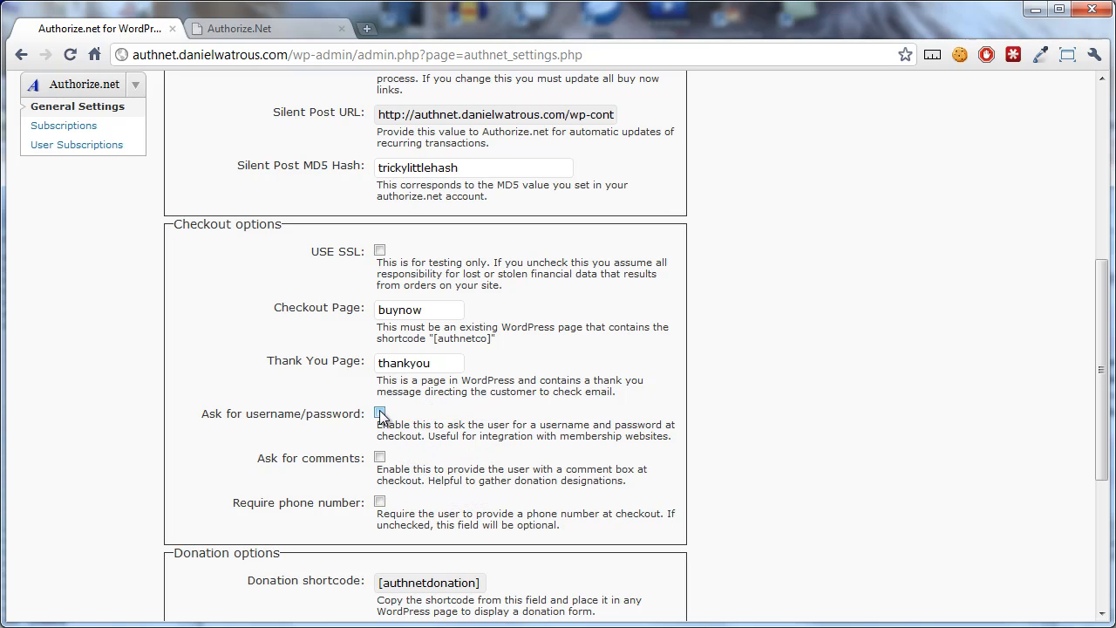
click(380, 412)
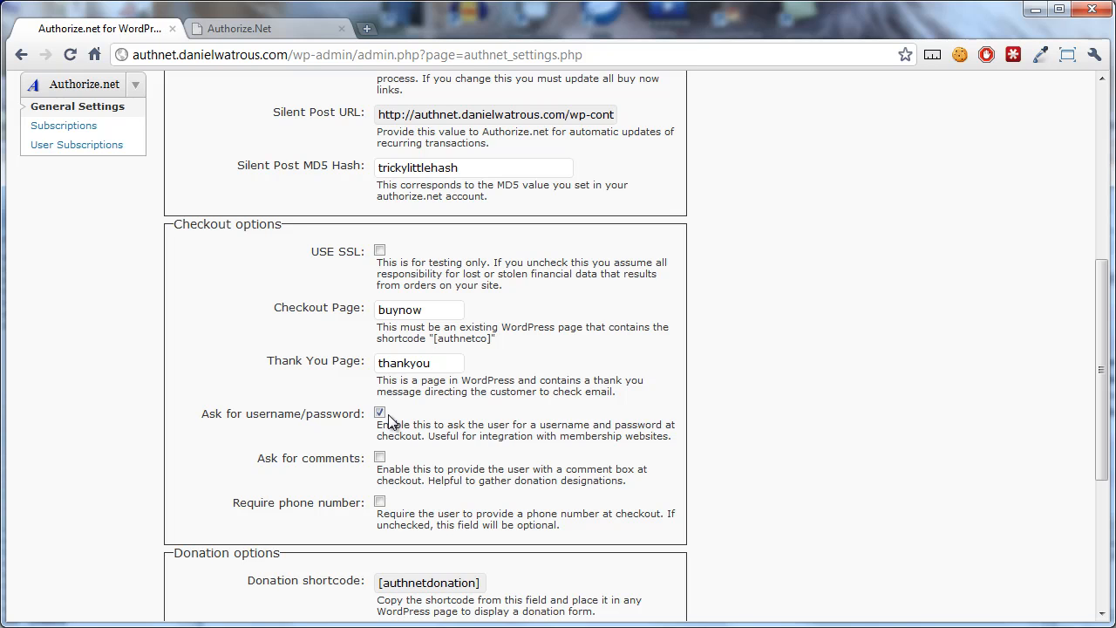
click(380, 412)
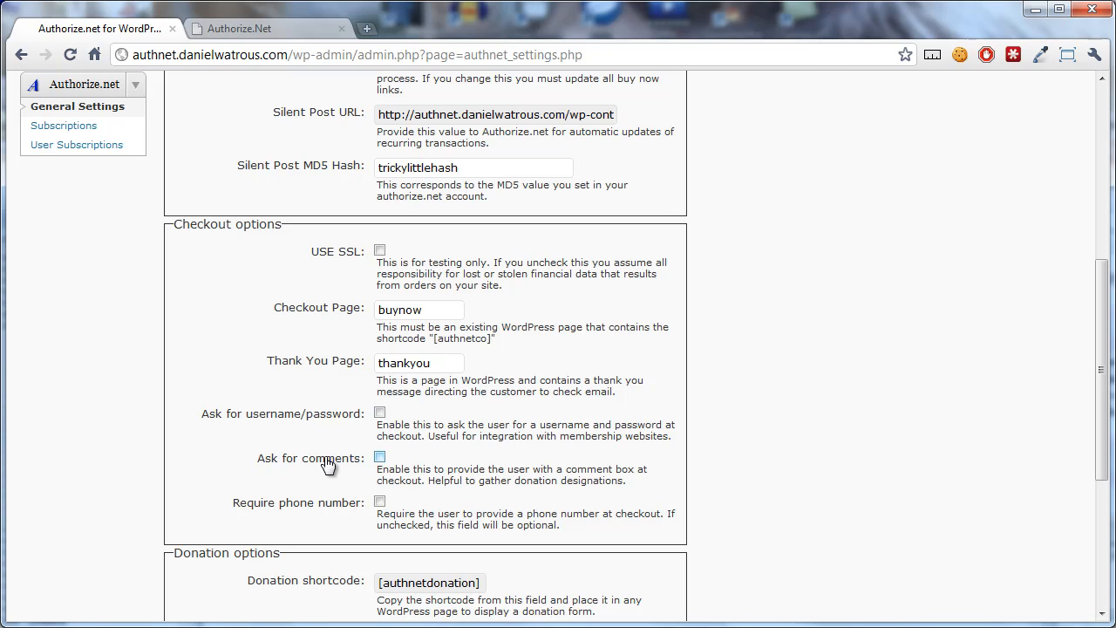
click(380, 457)
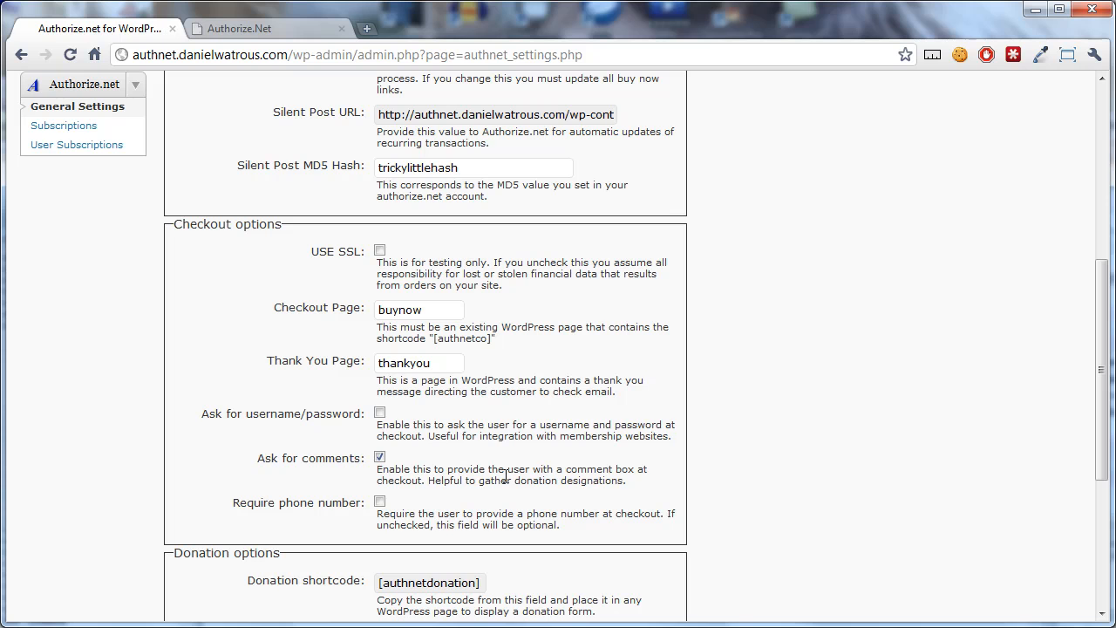
mouse_move(410, 460)
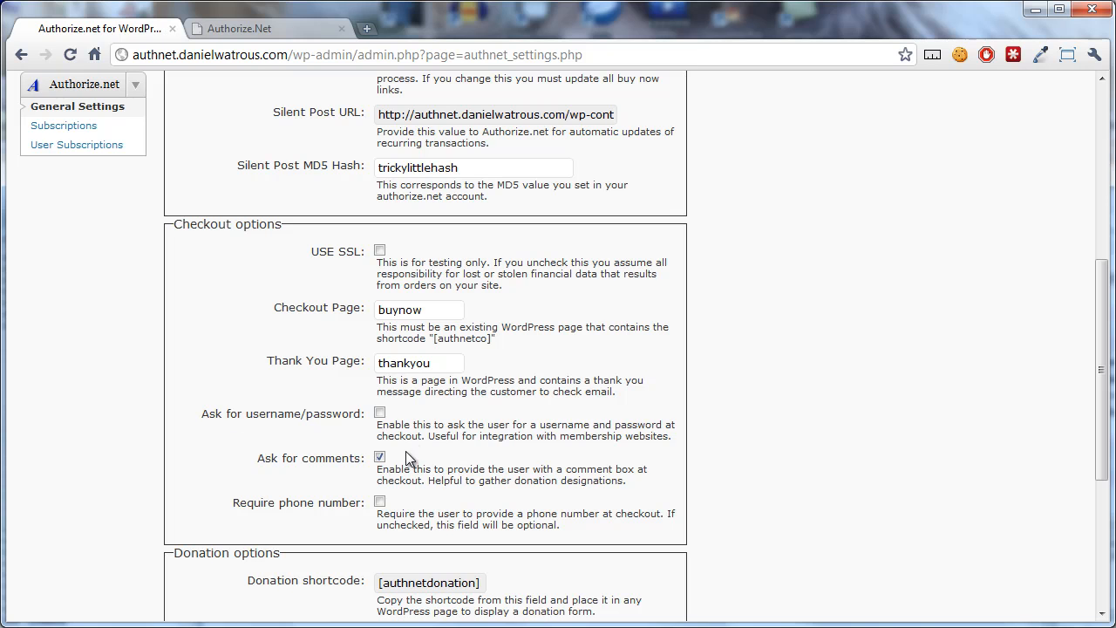
click(381, 457)
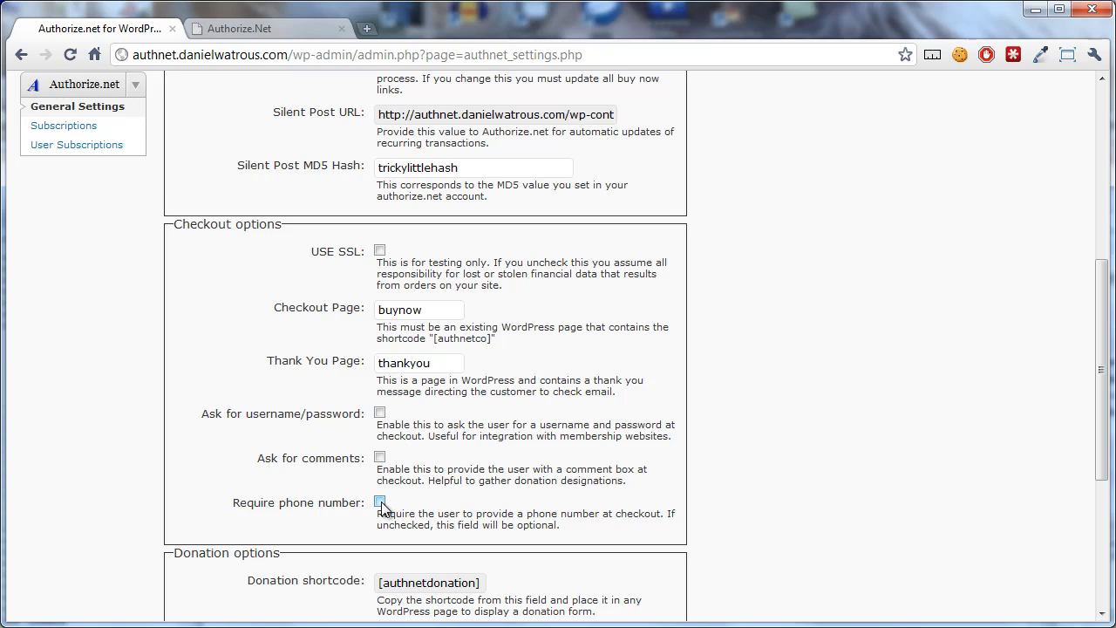
click(380, 503)
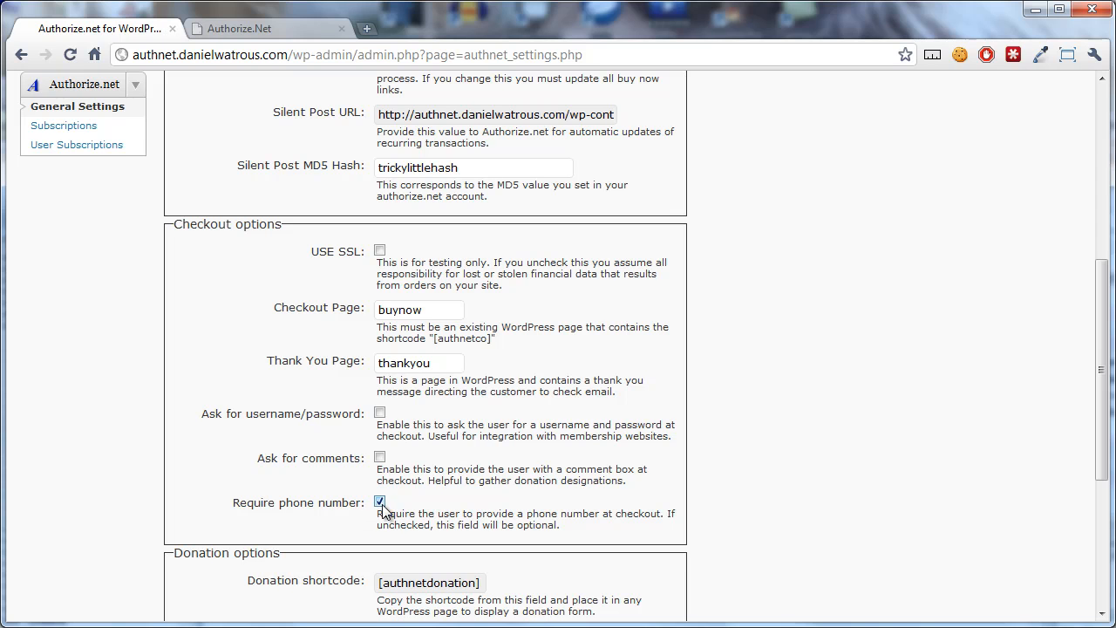
click(380, 497)
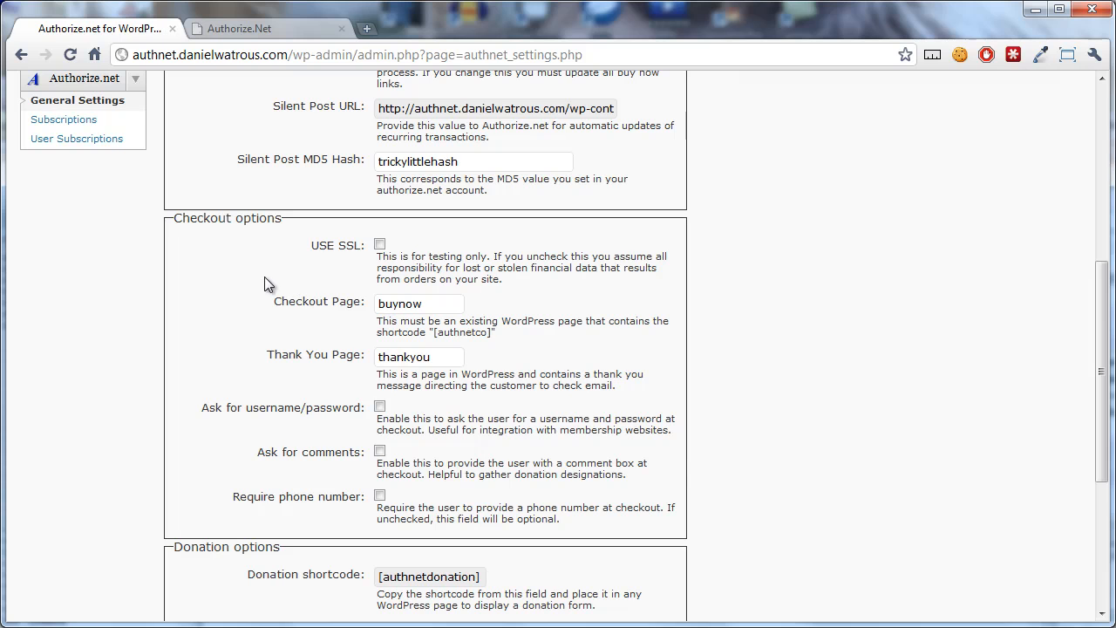
mouse_move(330, 311)
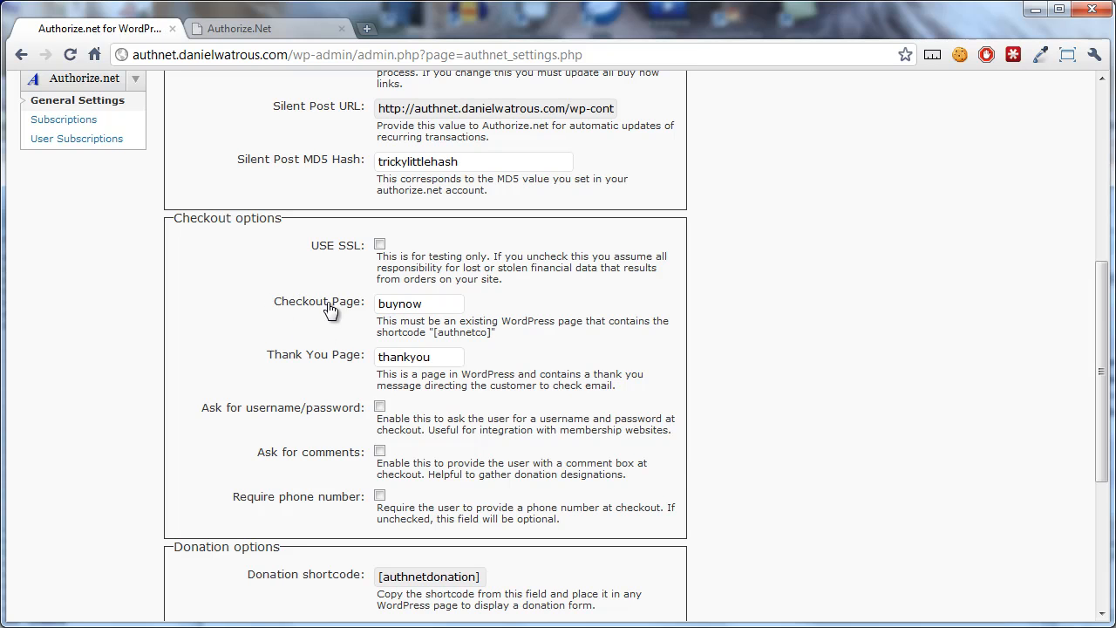